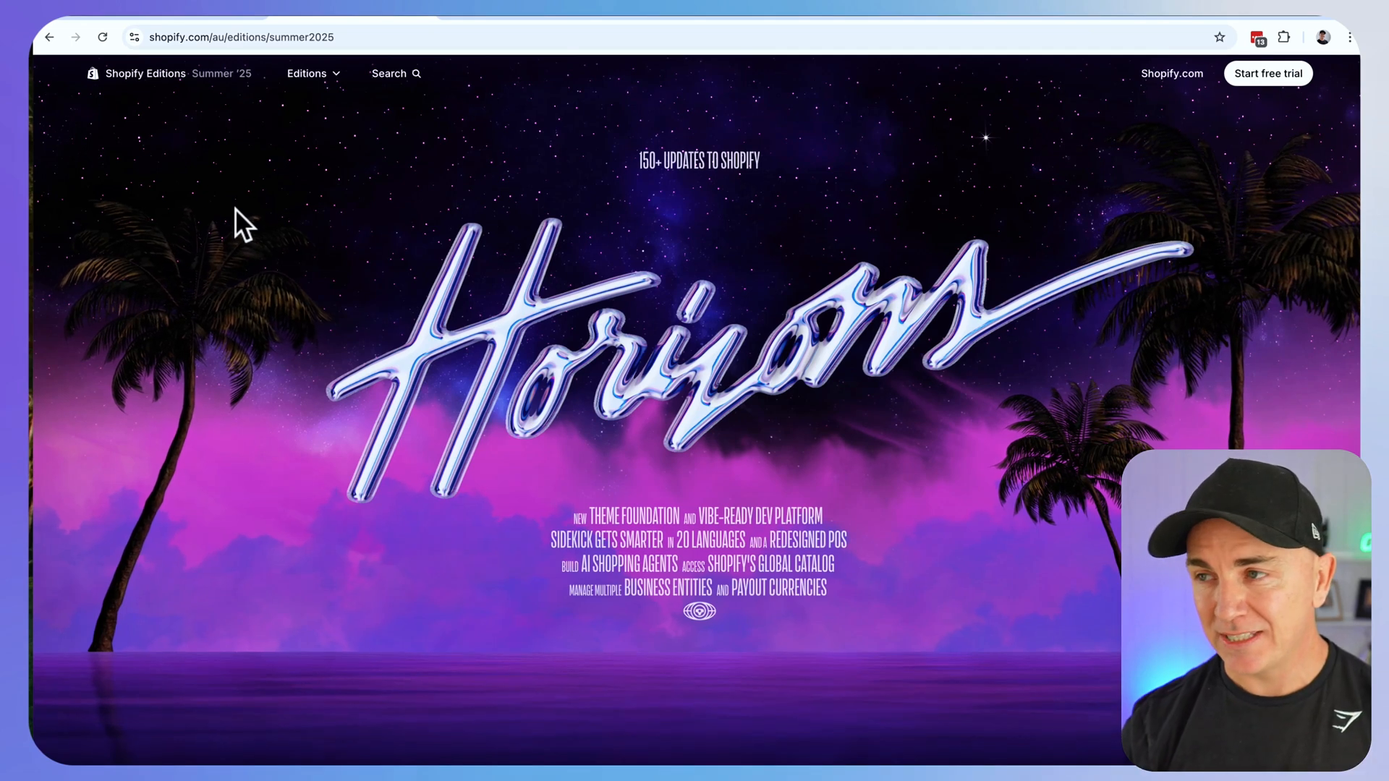
{"action": "mouse_move", "coordinate": [389, 247]}
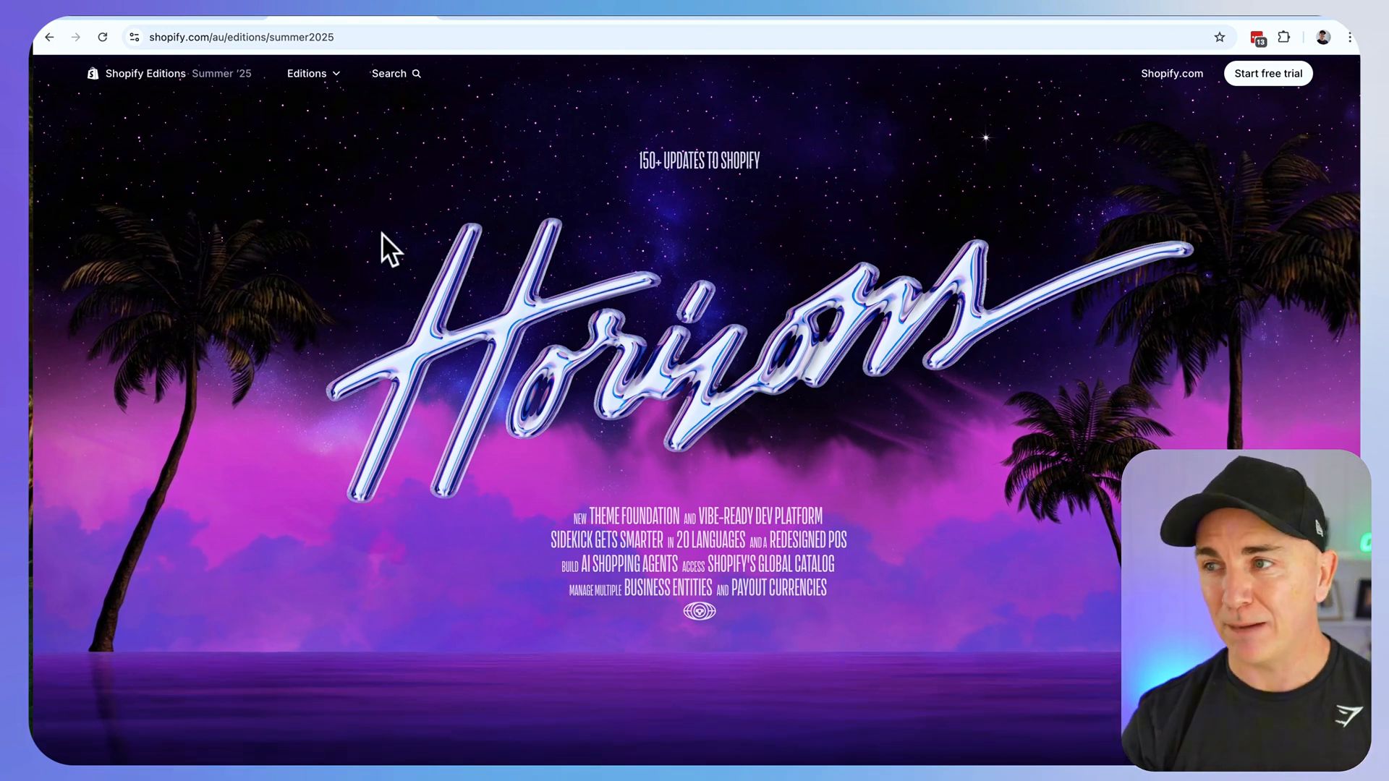
Scroll the Summer '25 Editions page from the Horizons hero down to the Themes section featuring Horizon
{"action": "scroll", "scroll_direction": "down", "scroll_amount": 3}
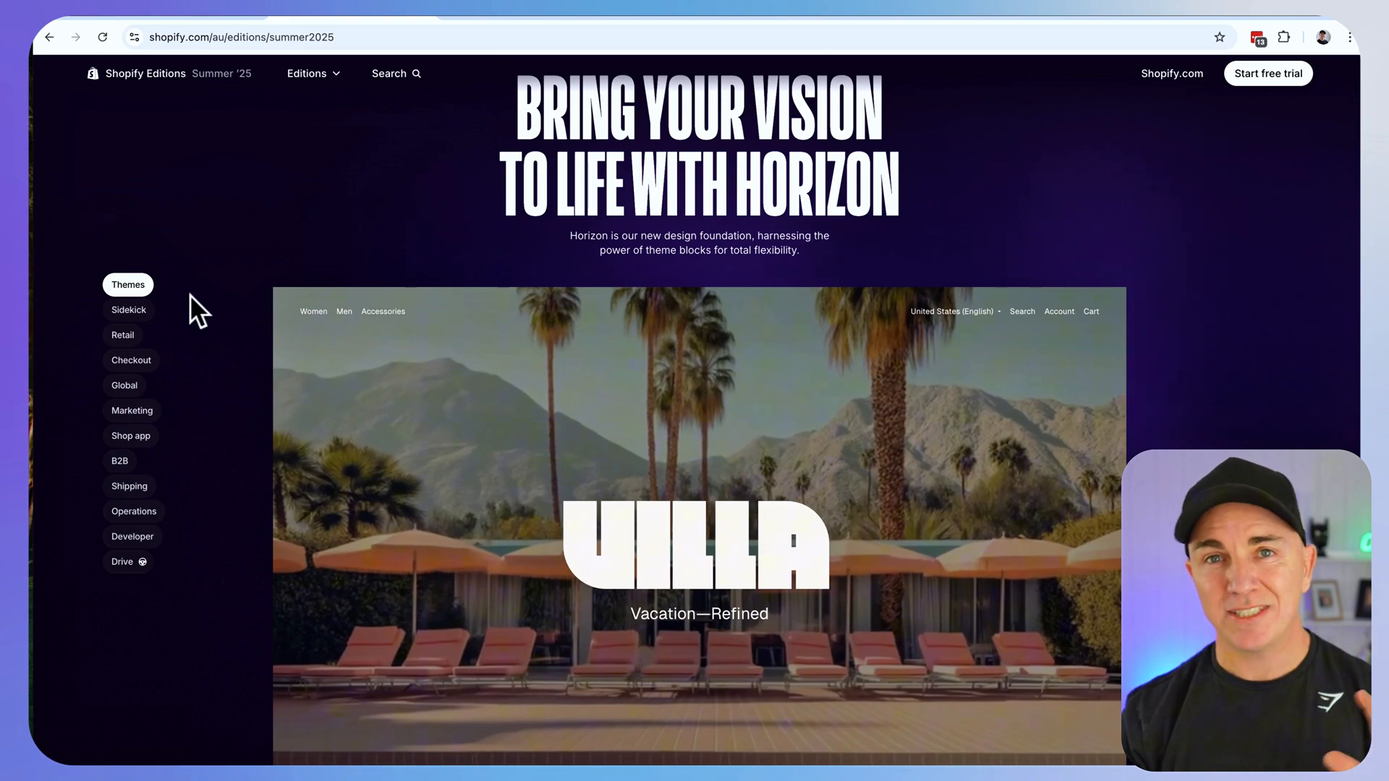
{"action": "scroll", "scroll_direction": "down", "scroll_amount": 3}
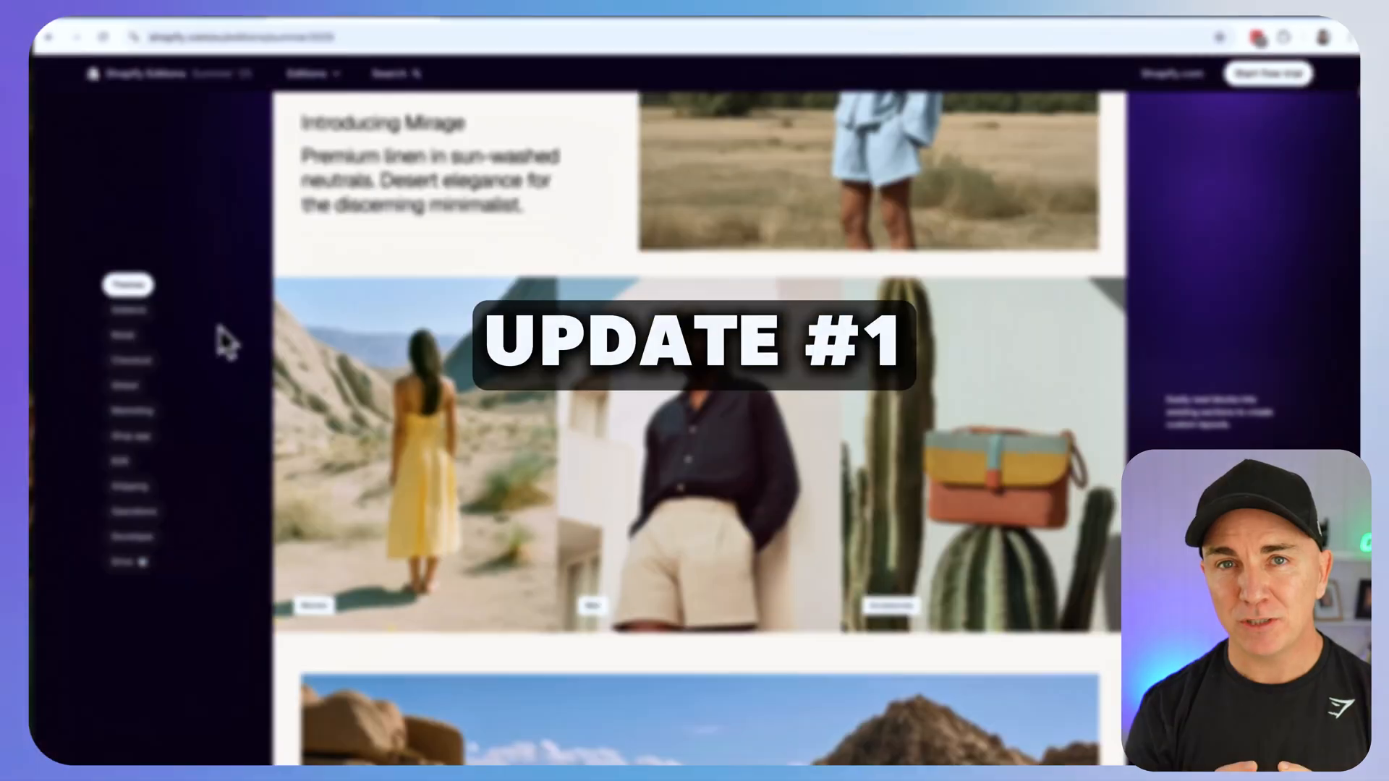
{"action": "scroll", "scroll_direction": "down", "scroll_amount": 3}
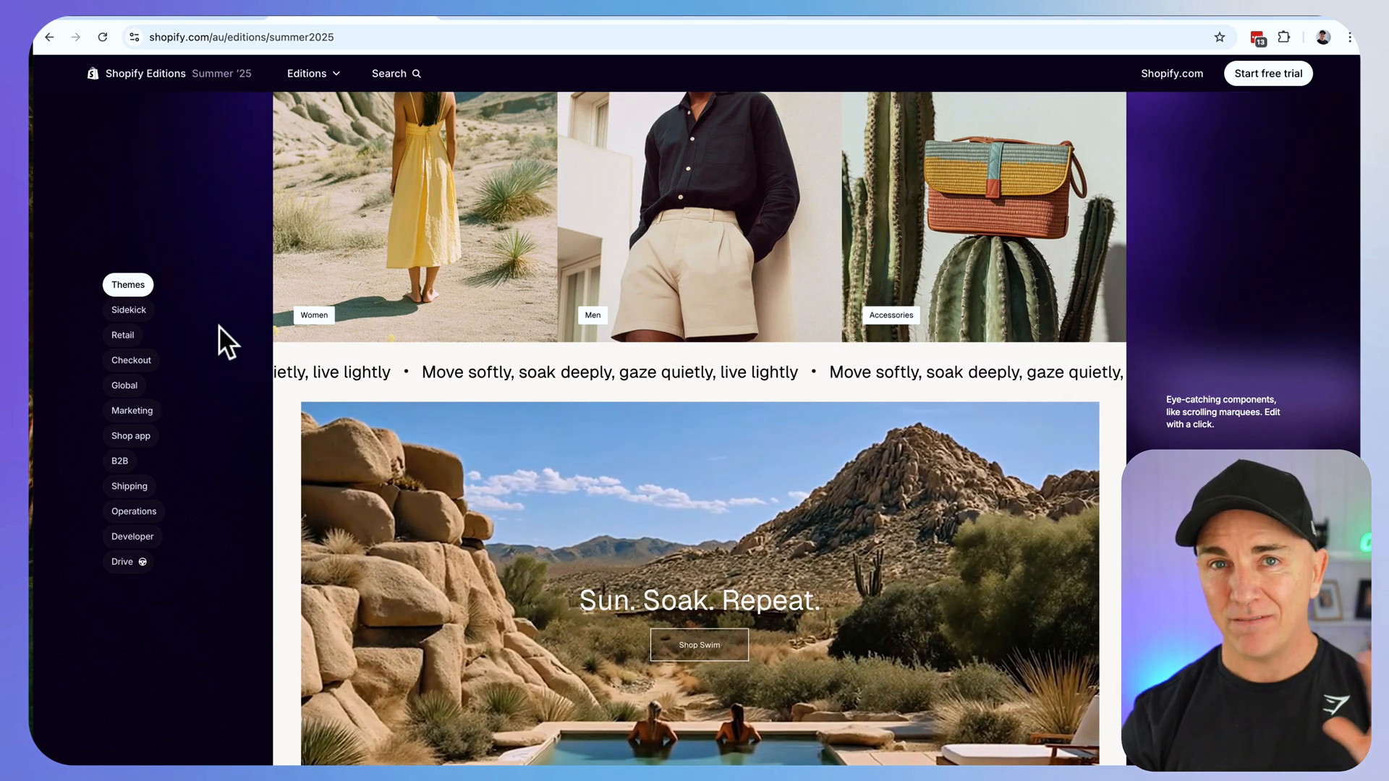
{"action": "scroll", "scroll_direction": "down", "scroll_amount": 3}
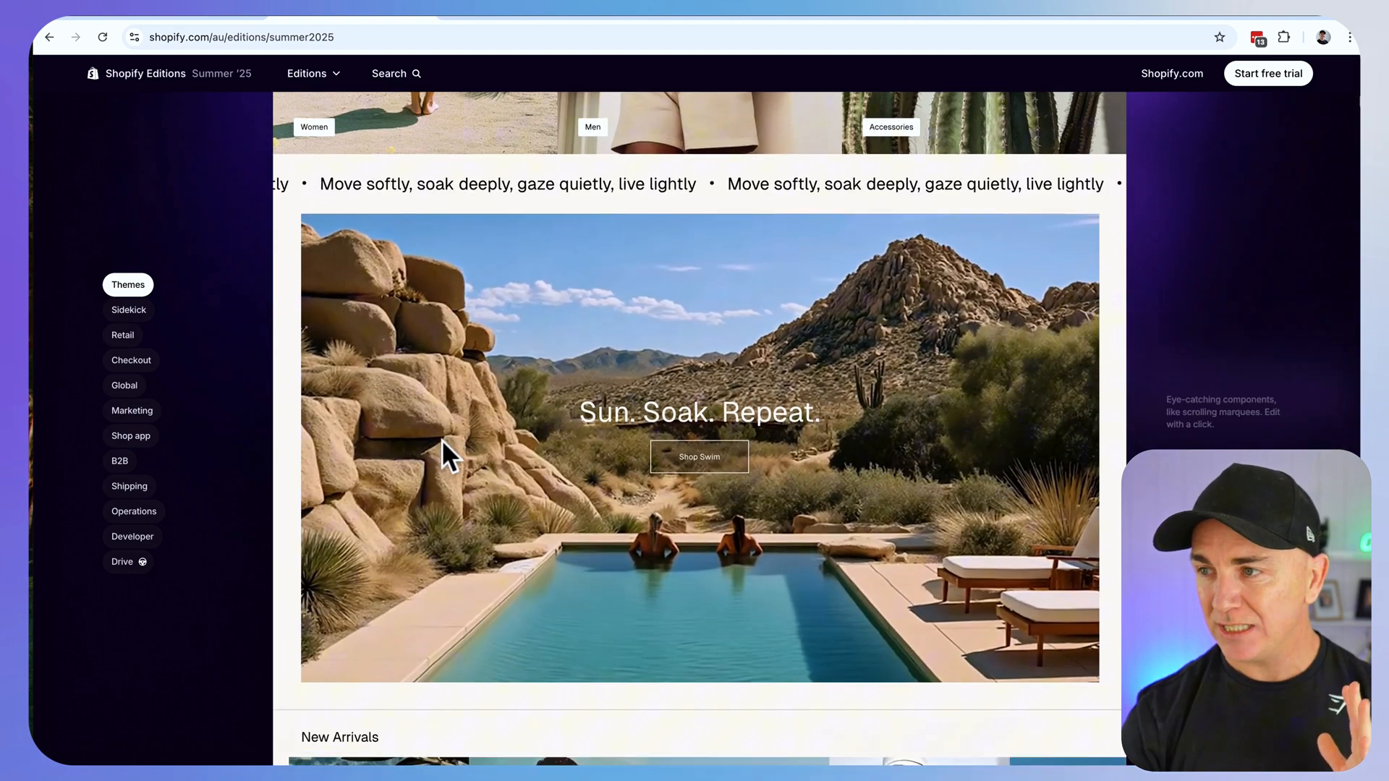
{"action": "scroll", "scroll_direction": "down", "scroll_amount": 3}
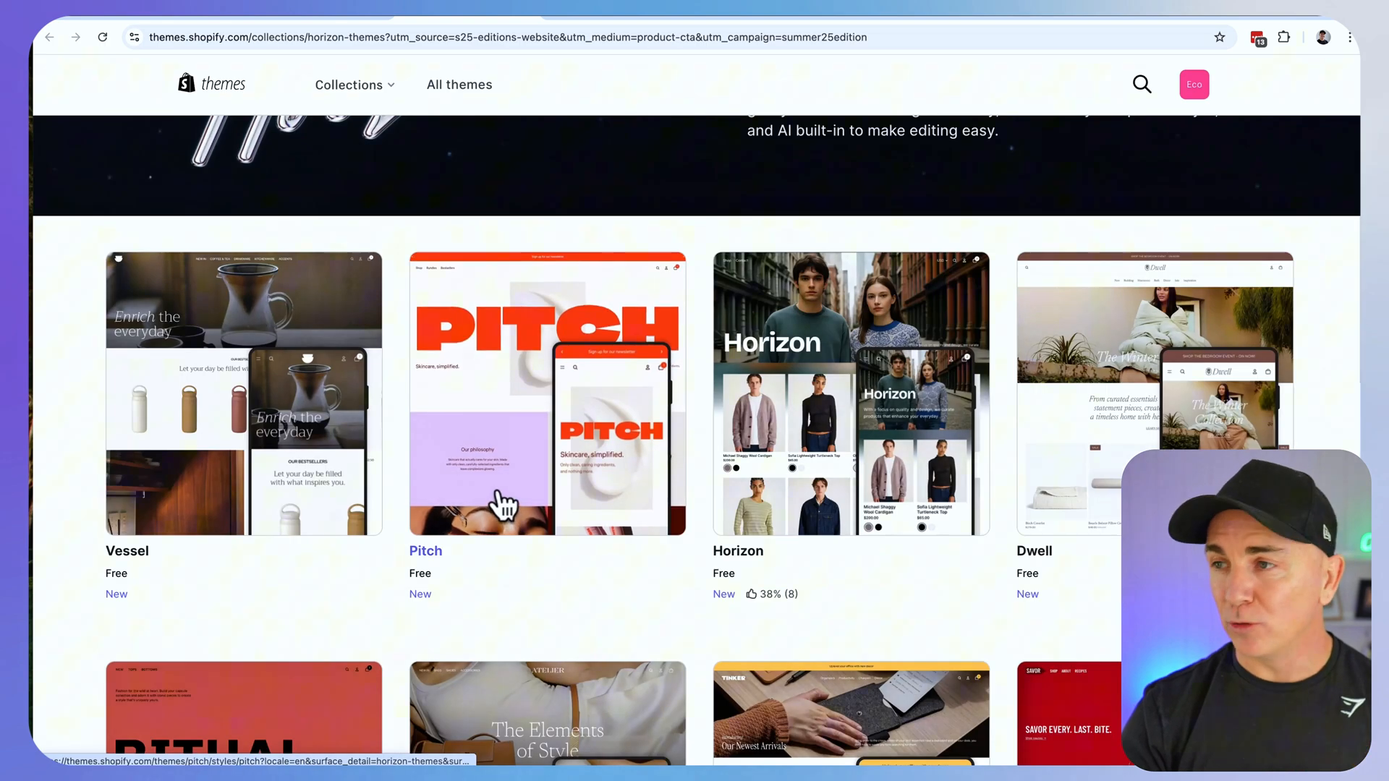
Scroll the Horizon collection to the grid of free themes — Vessel, Pitch, Horizon, Dwell
{"action": "scroll", "scroll_direction": "down", "scroll_amount": 3}
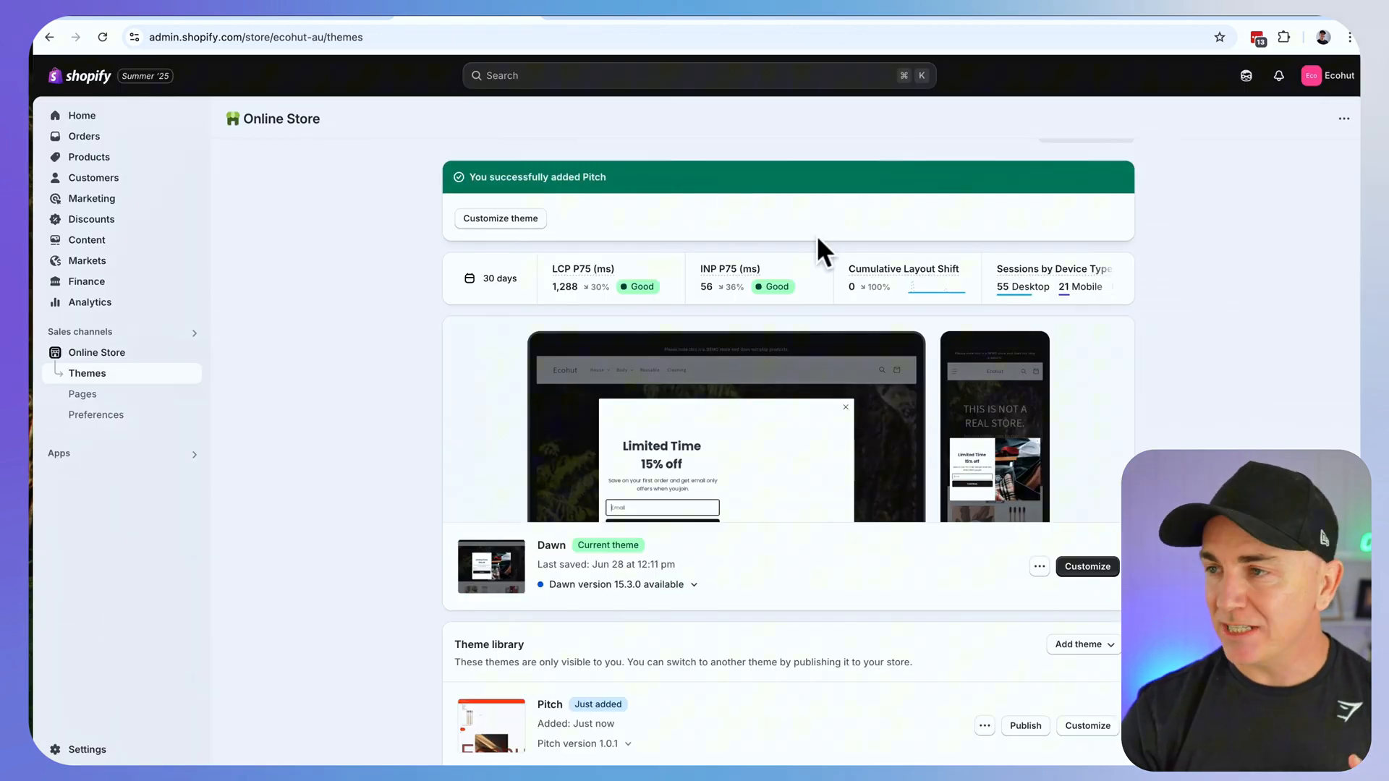
Customize the Pitch theme from the theme library on the Themes page
{"action": "scroll", "scroll_direction": "down", "scroll_amount": 3}
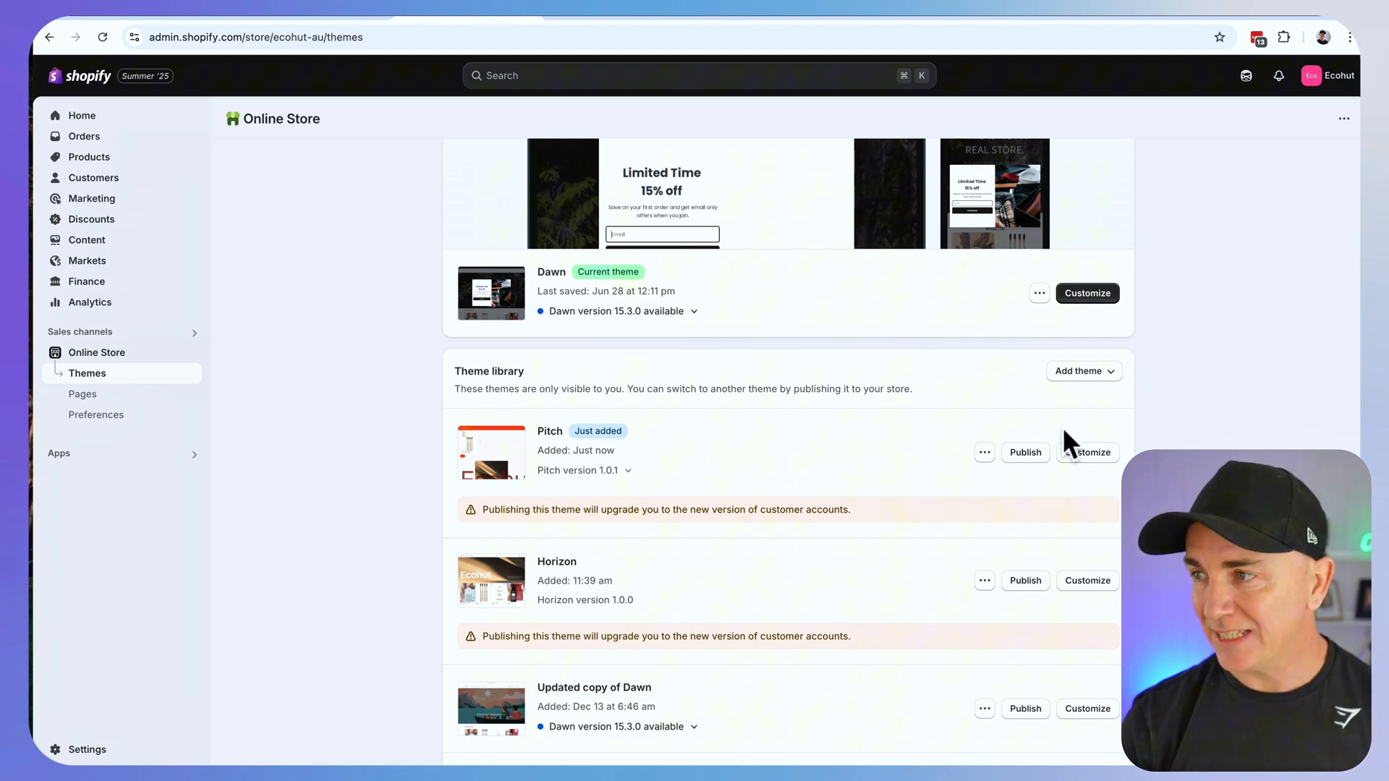
{"action": "left_click", "coordinate": [1088, 451]}
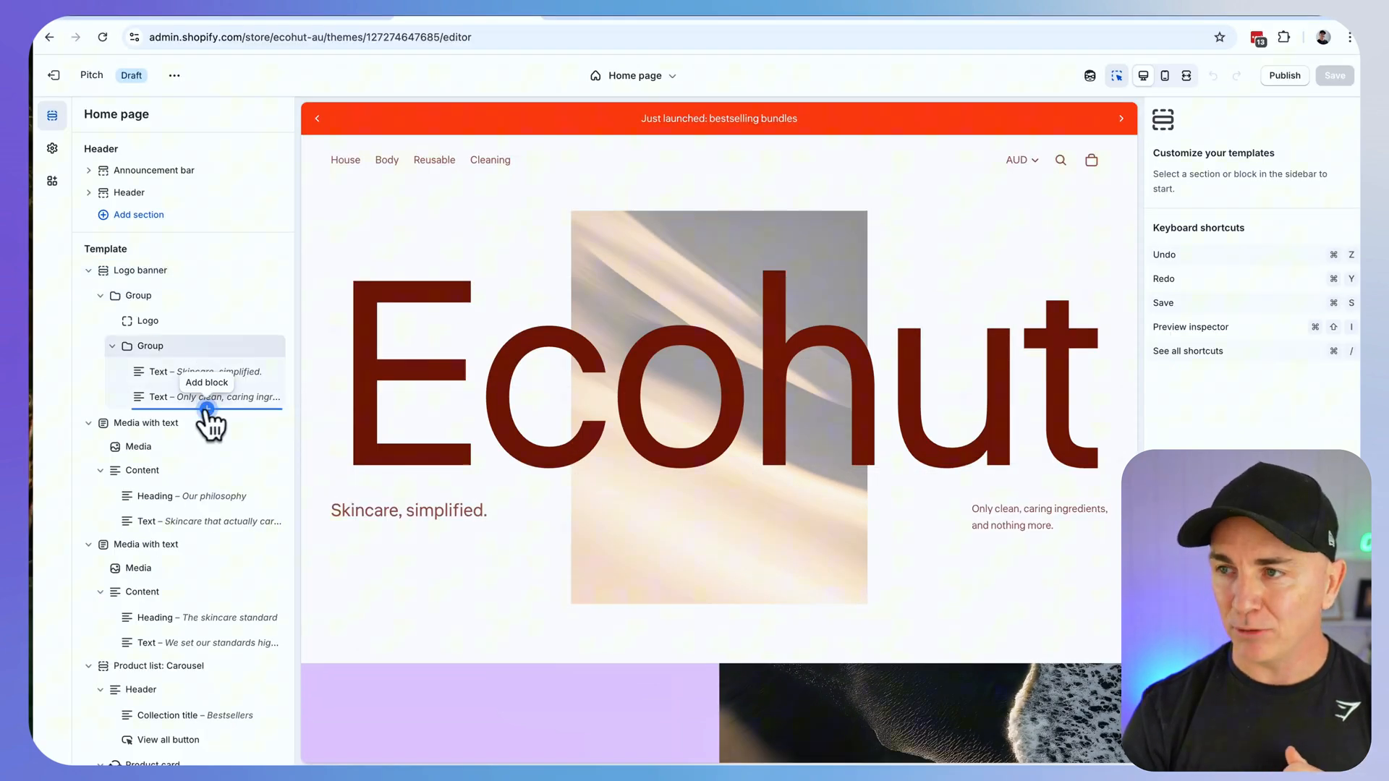
Add a Custom section at the bottom of the Pitch home template and start an AI-generated block in it
{"action": "left_click", "coordinate": [205, 382]}
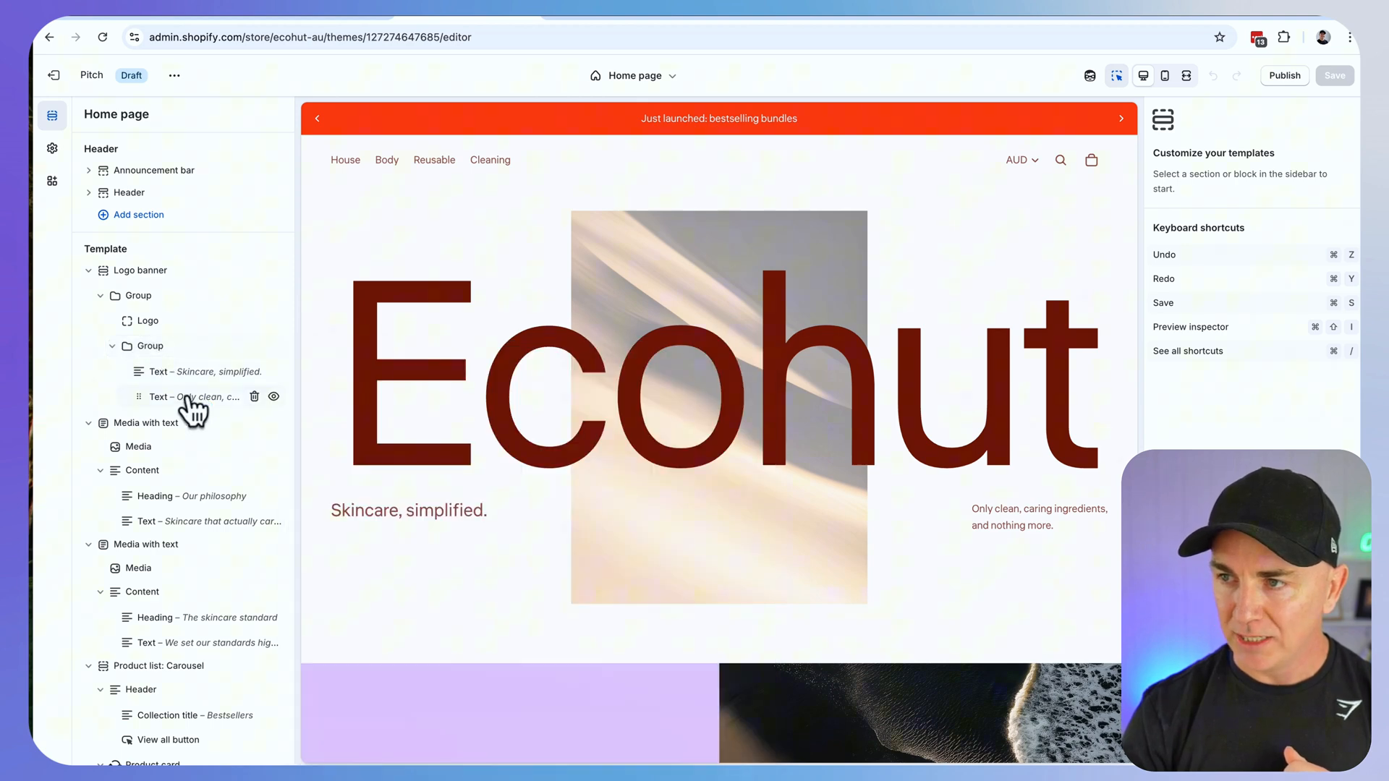
{"action": "scroll", "scroll_direction": "down", "scroll_amount": 3}
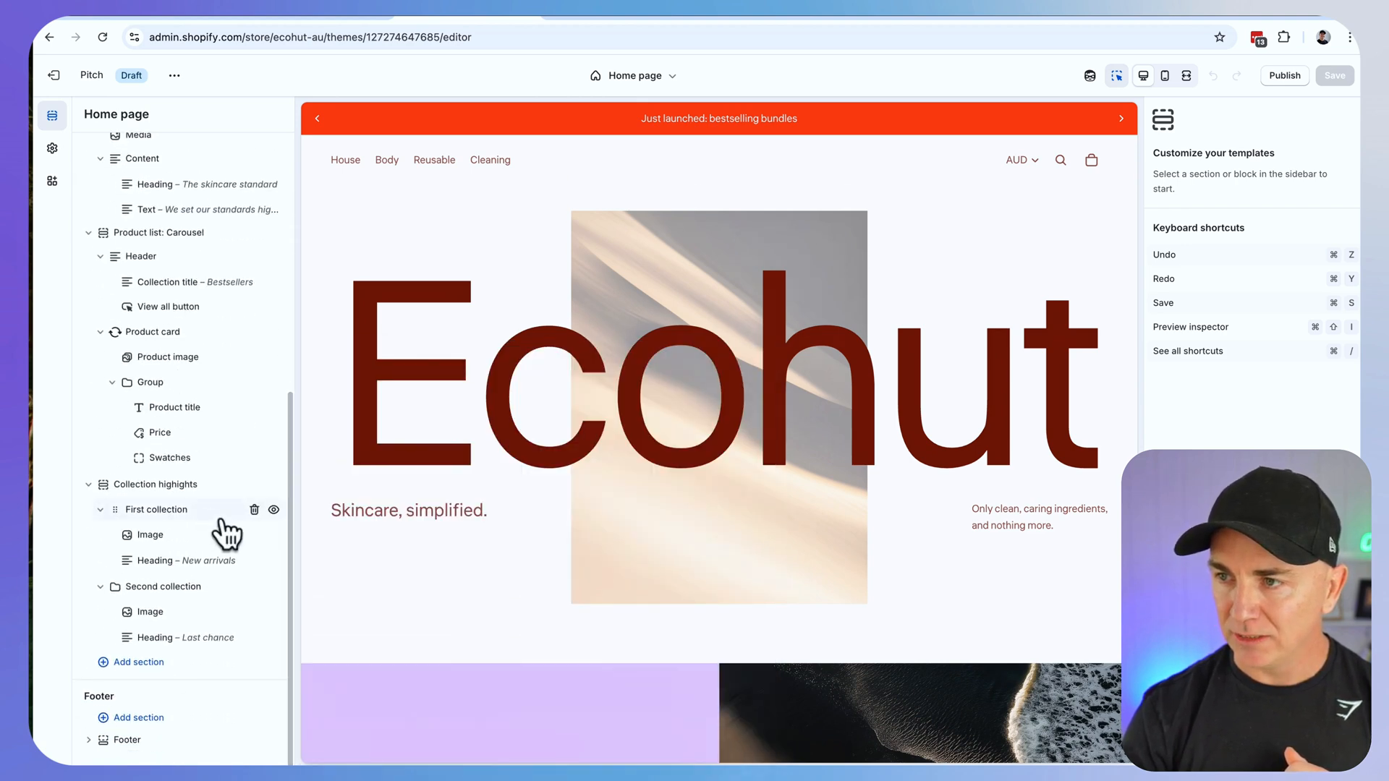
{"action": "left_click", "coordinate": [139, 661]}
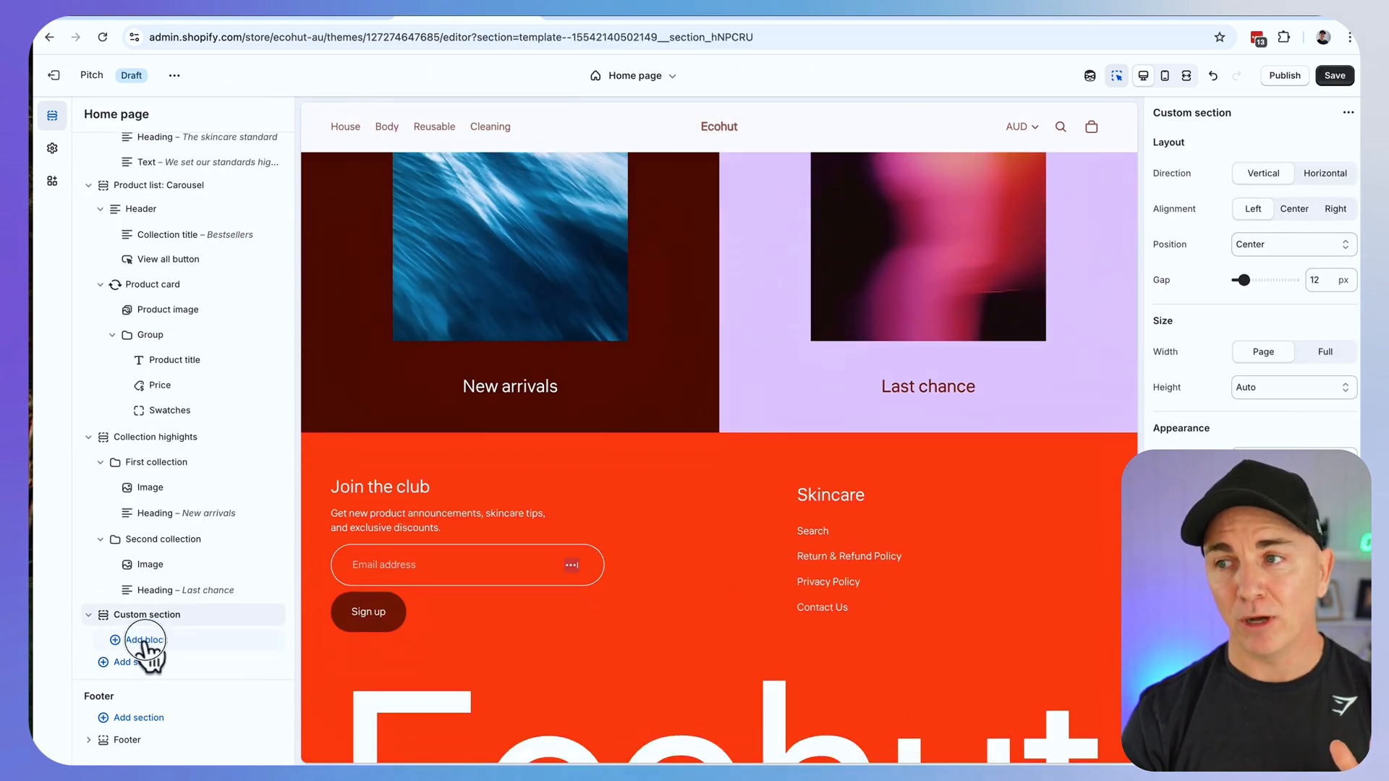
{"action": "left_click", "coordinate": [147, 639]}
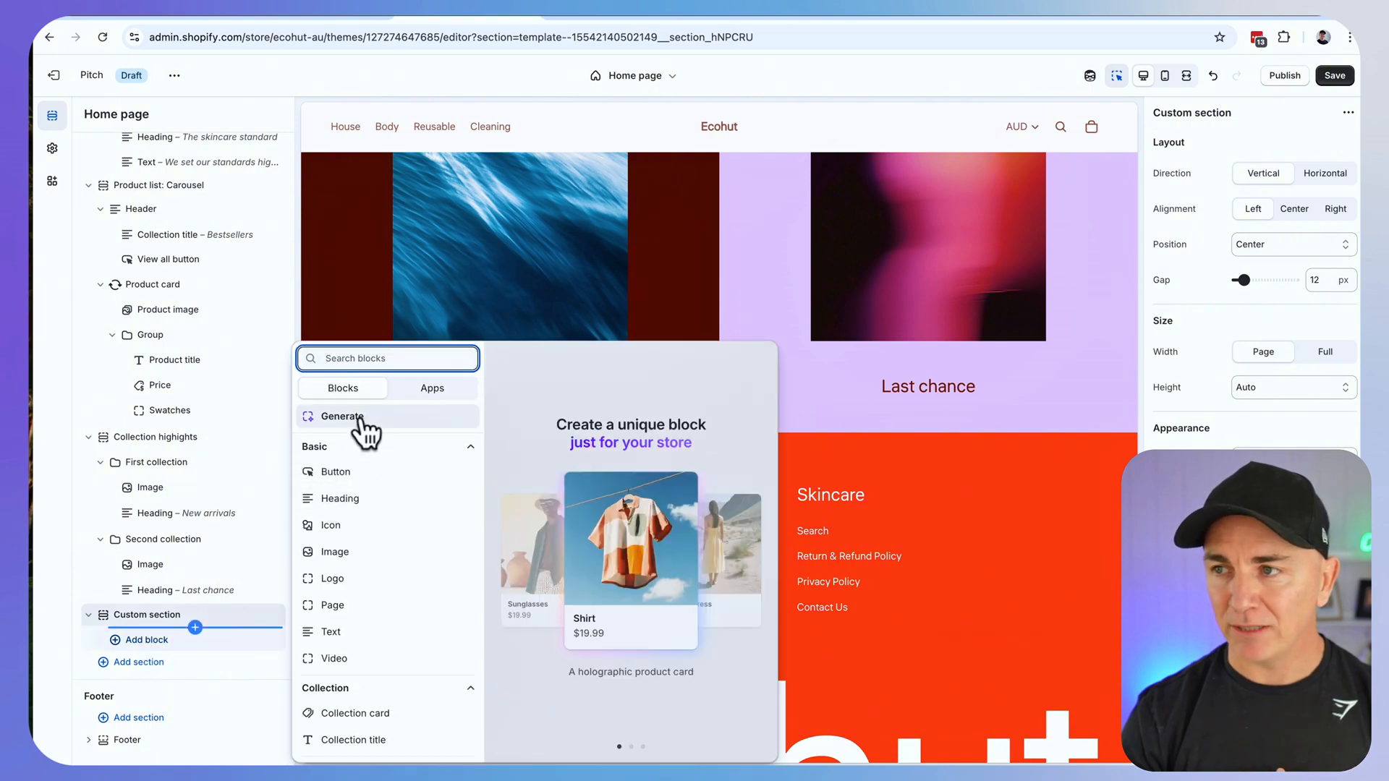
{"action": "left_click", "coordinate": [341, 416]}
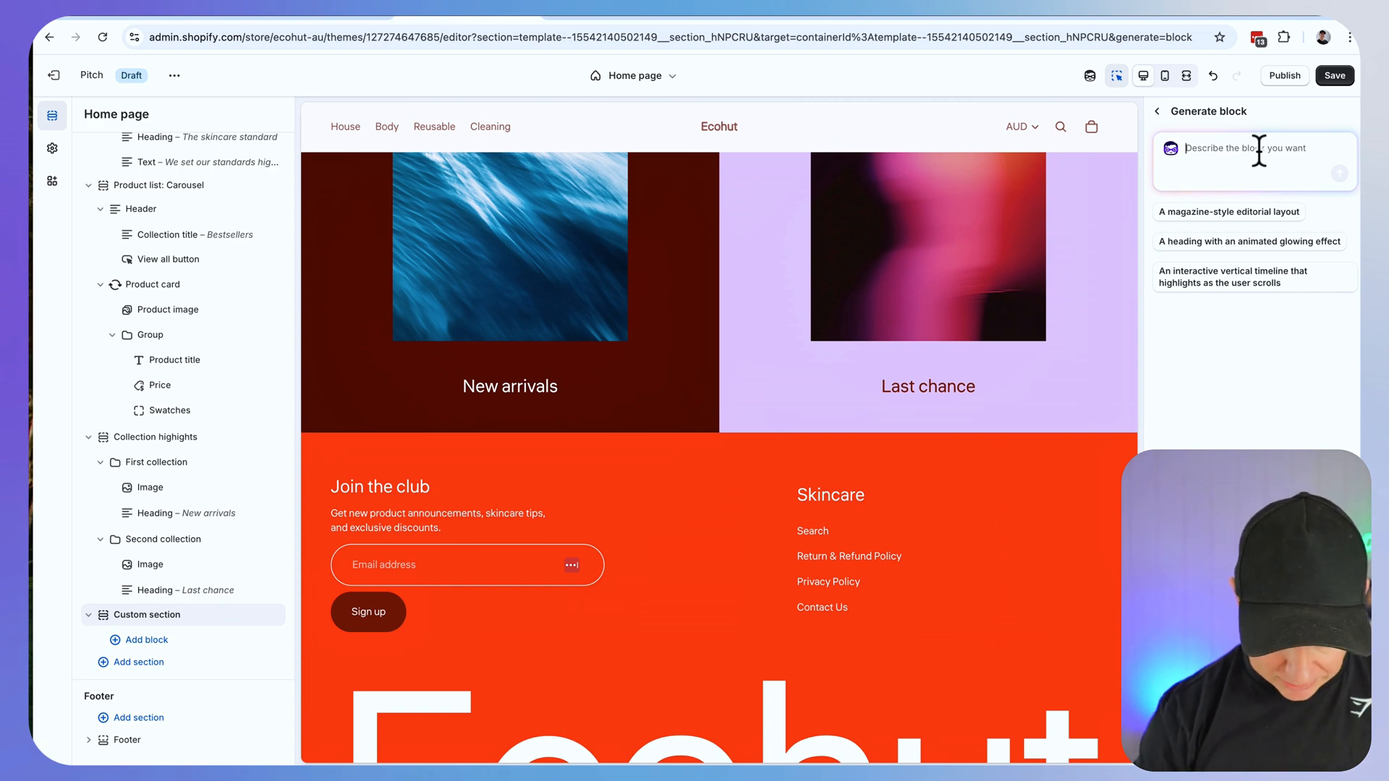
Request 'create a comparison table' from the Generate block prompt and return to Online Store themes
{"action": "type", "text": "create a comparison table"}
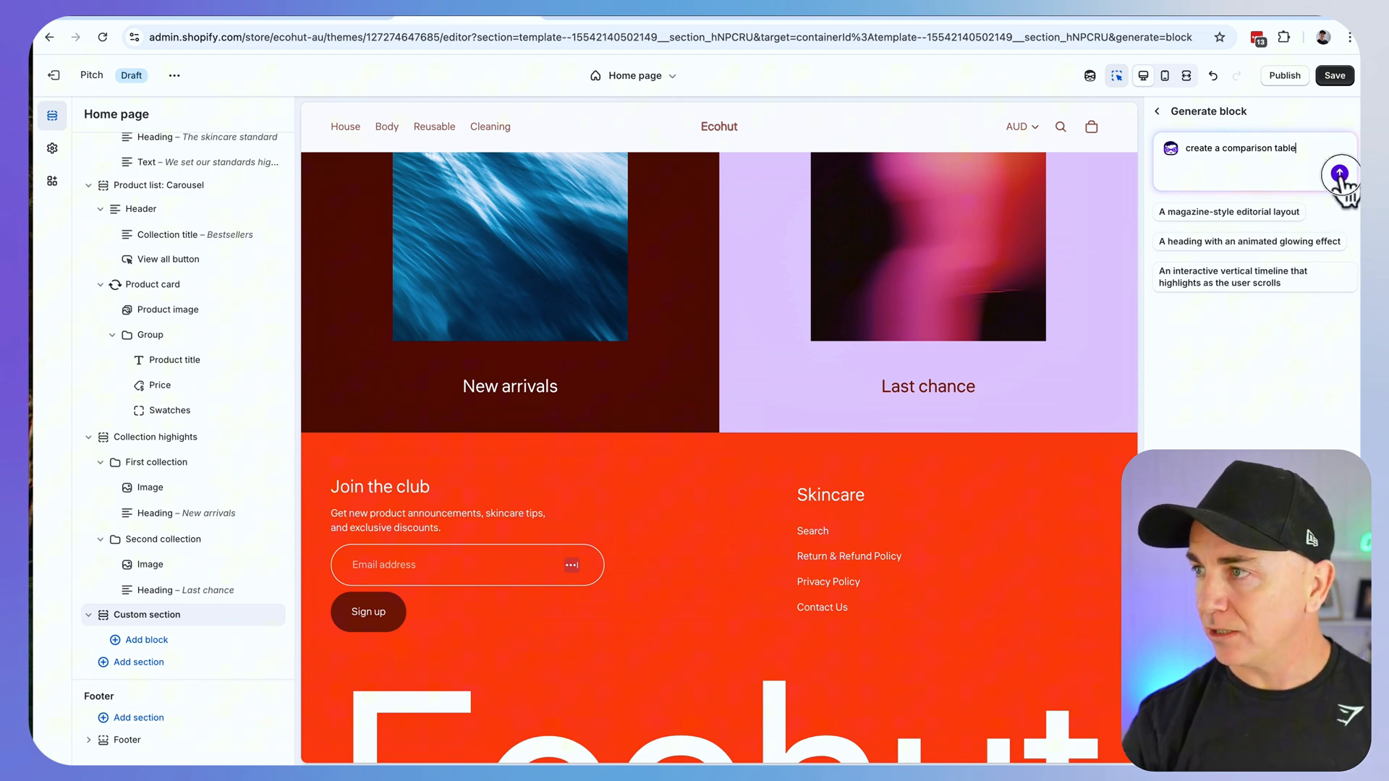
{"action": "left_click", "coordinate": [1338, 172]}
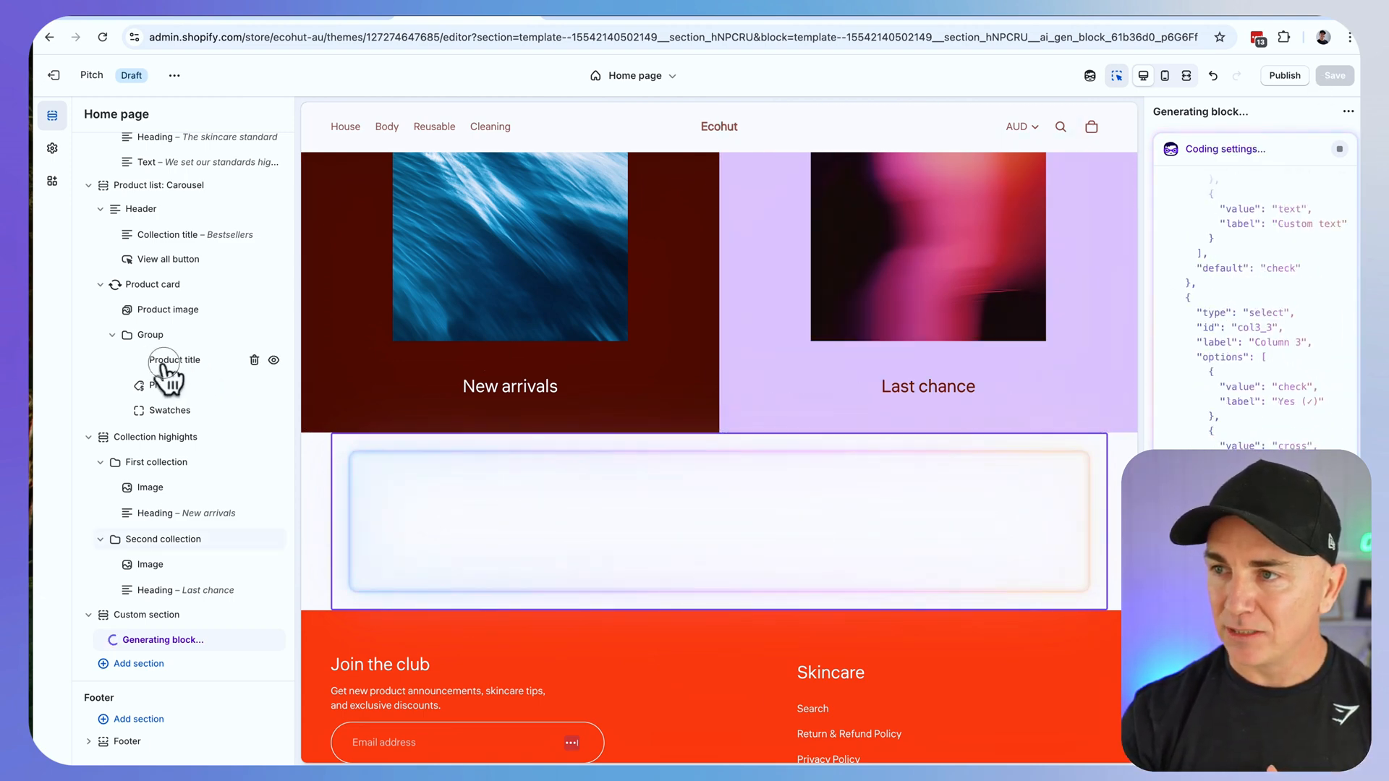
{"action": "left_click", "coordinate": [173, 360]}
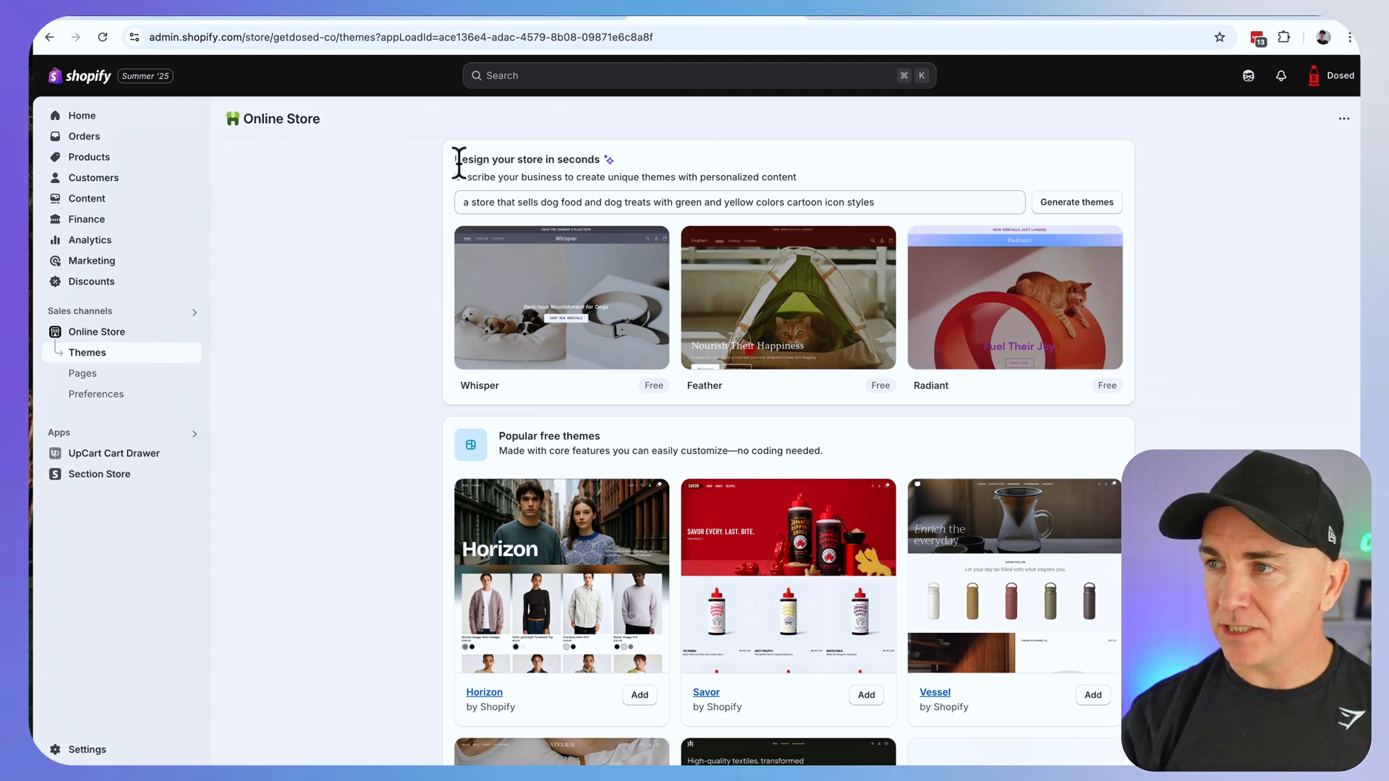
Describe 'a store that sells gym equipment in a modern luxury style' for AI theme generation
{"action": "triple_click", "coordinate": [526, 159]}
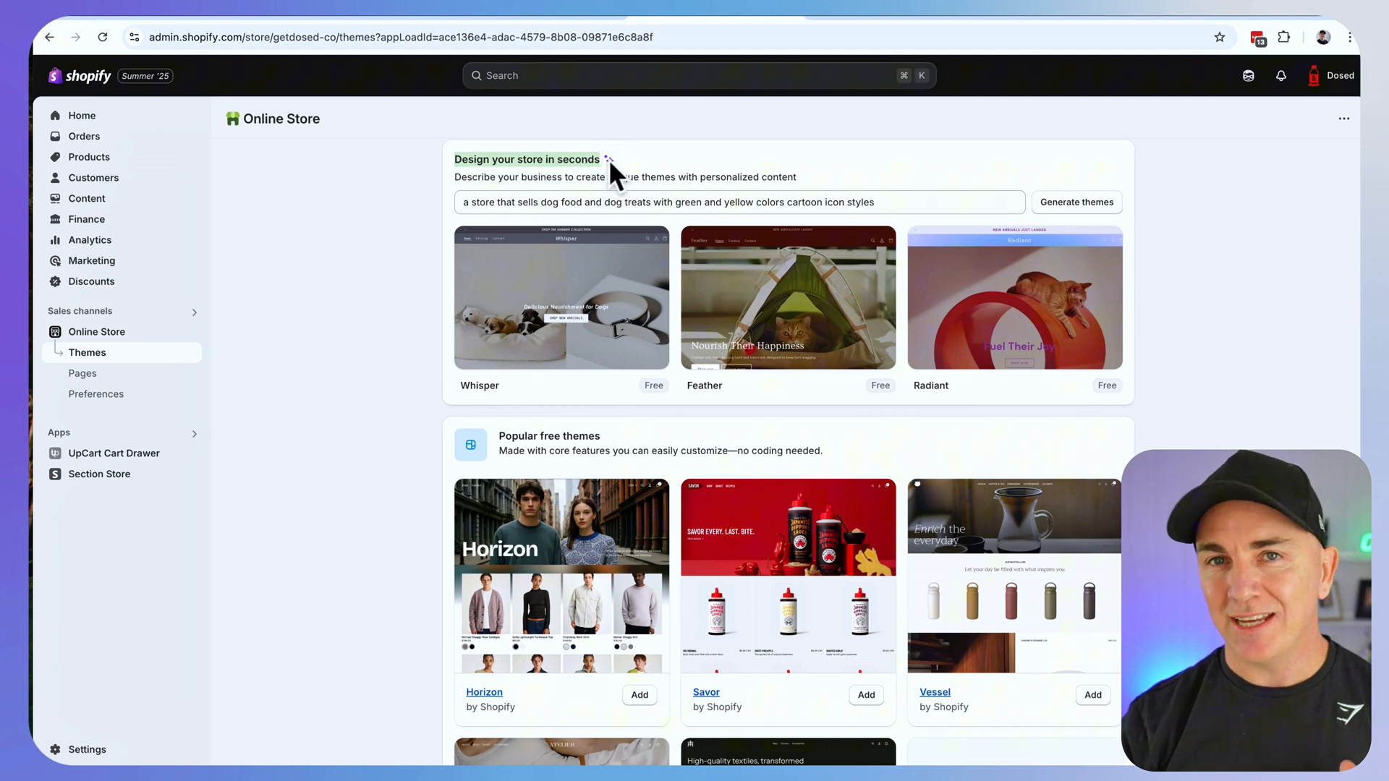
{"action": "left_click", "coordinate": [739, 203]}
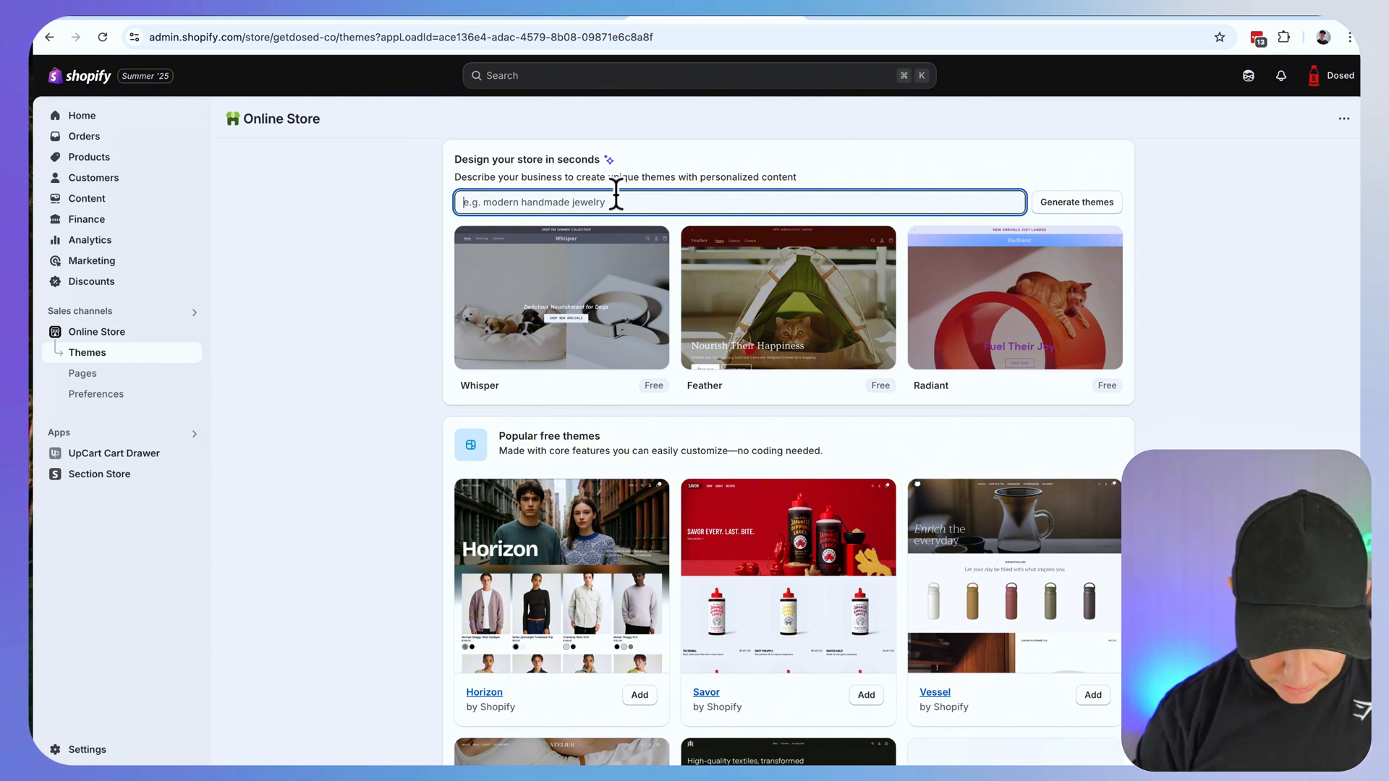
{"action": "type", "text": "a store that sells gym"}
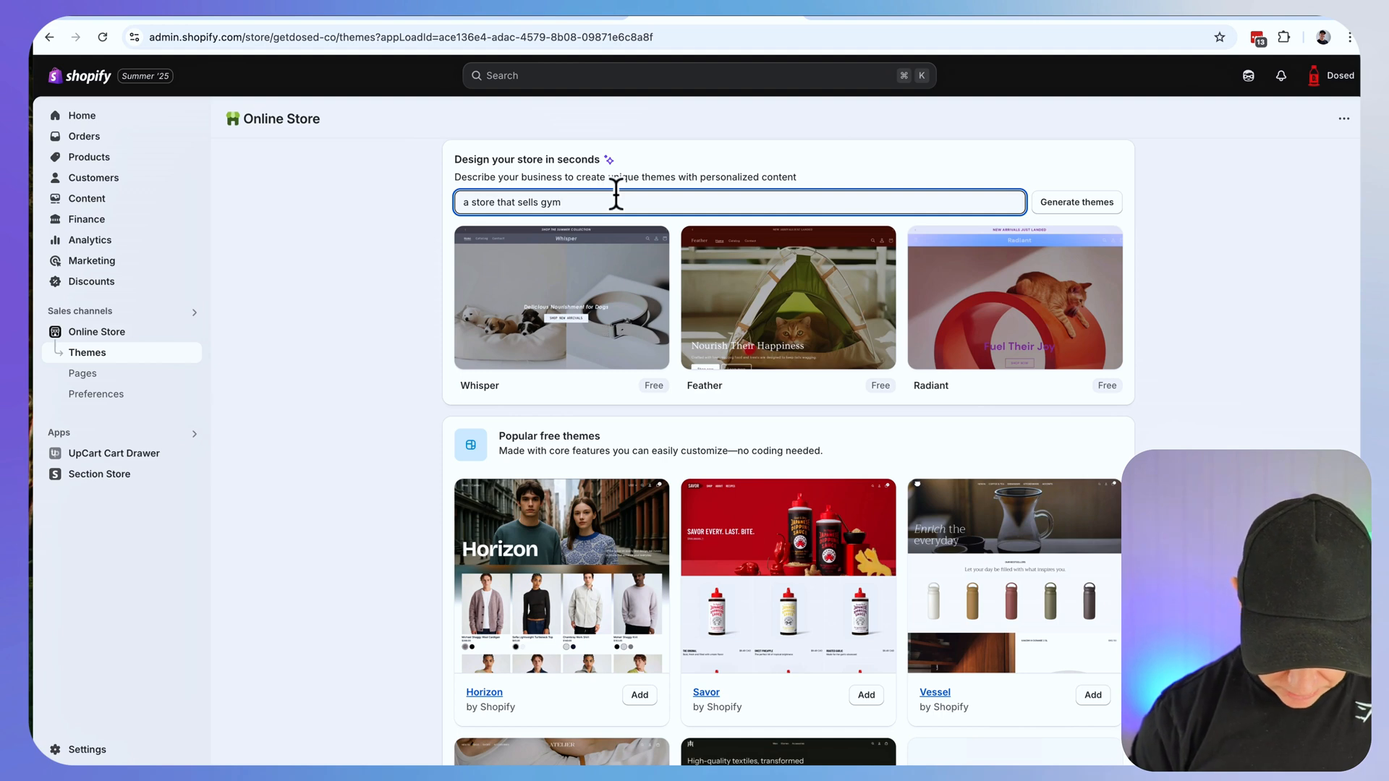
{"action": "type", "text": "equipment in a modern luxury style"}
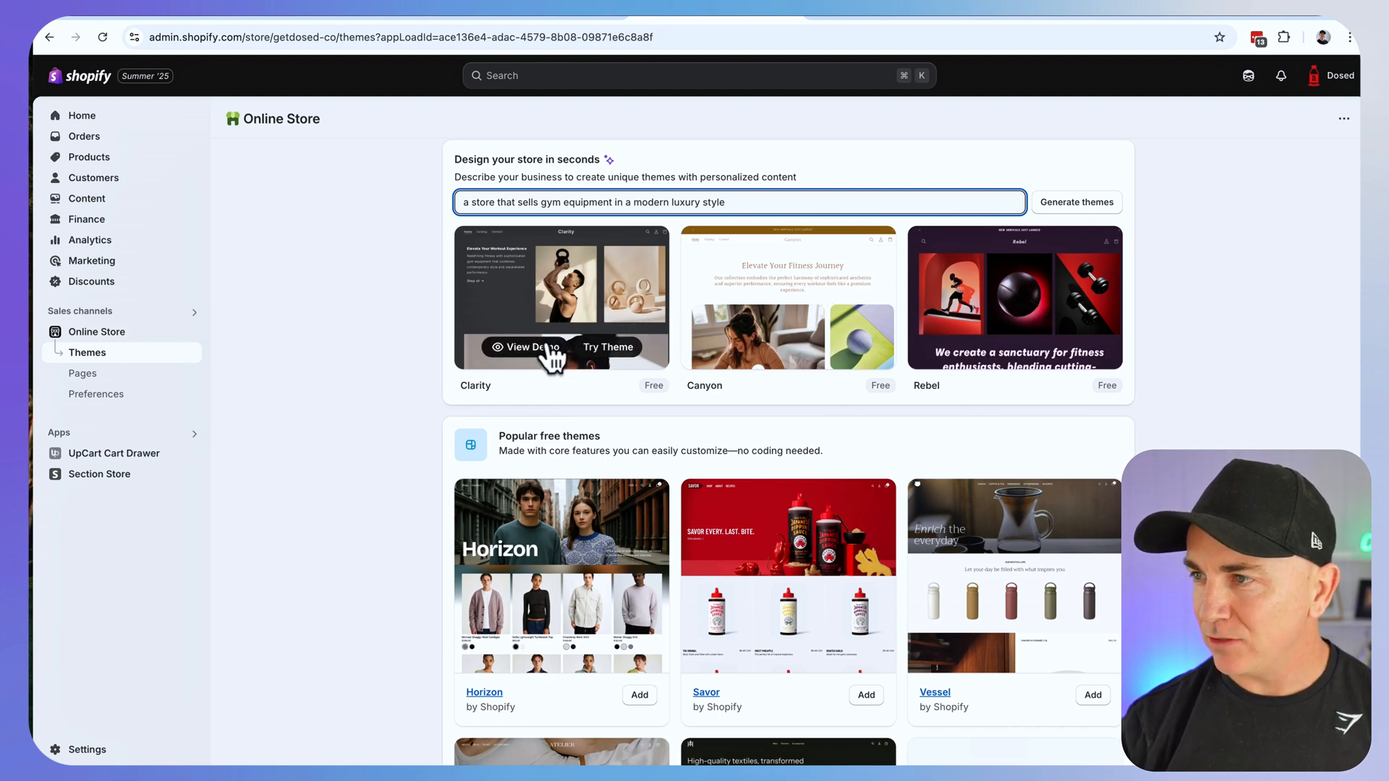
Preview and scroll through the Clarity, Canyon and Rebel theme demos down to Rebel's product grid
{"action": "left_click", "coordinate": [528, 346]}
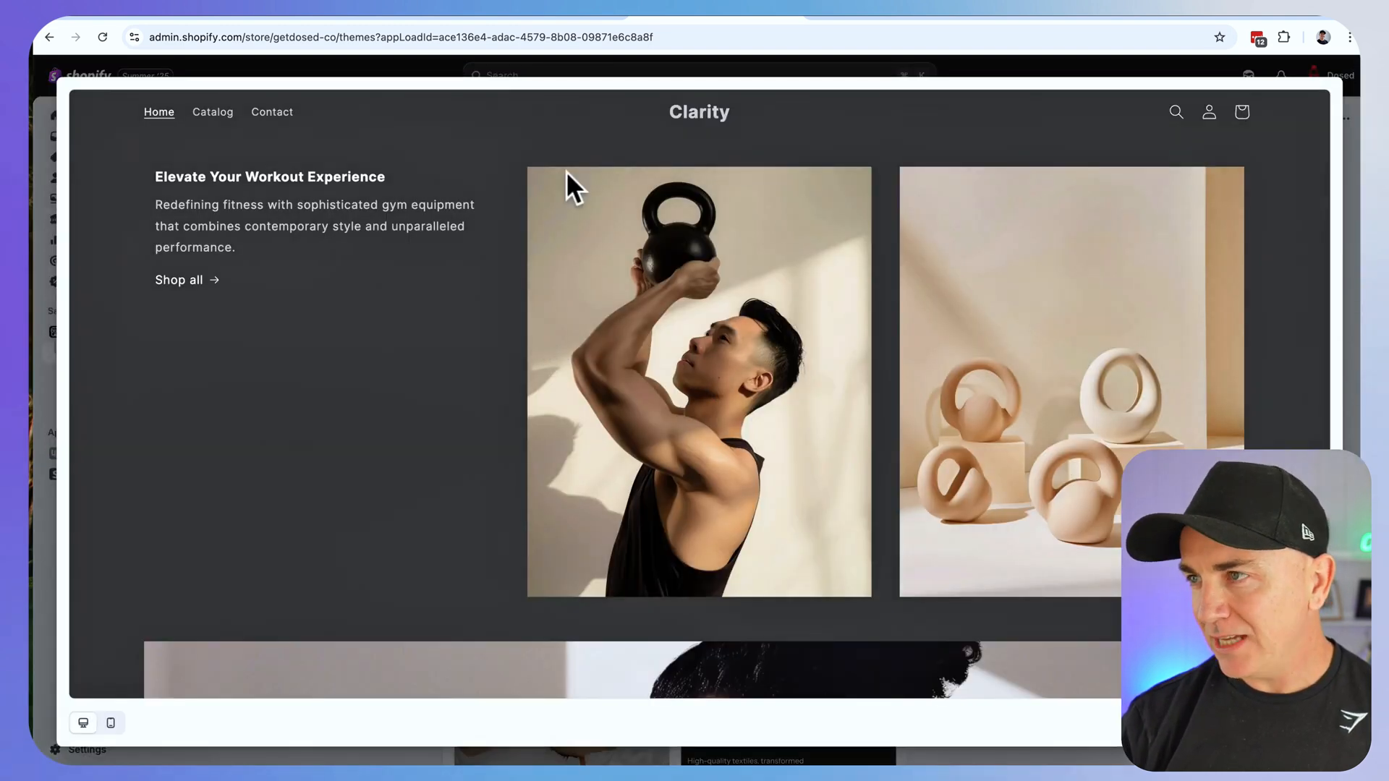
{"action": "scroll", "scroll_direction": "down", "scroll_amount": 3}
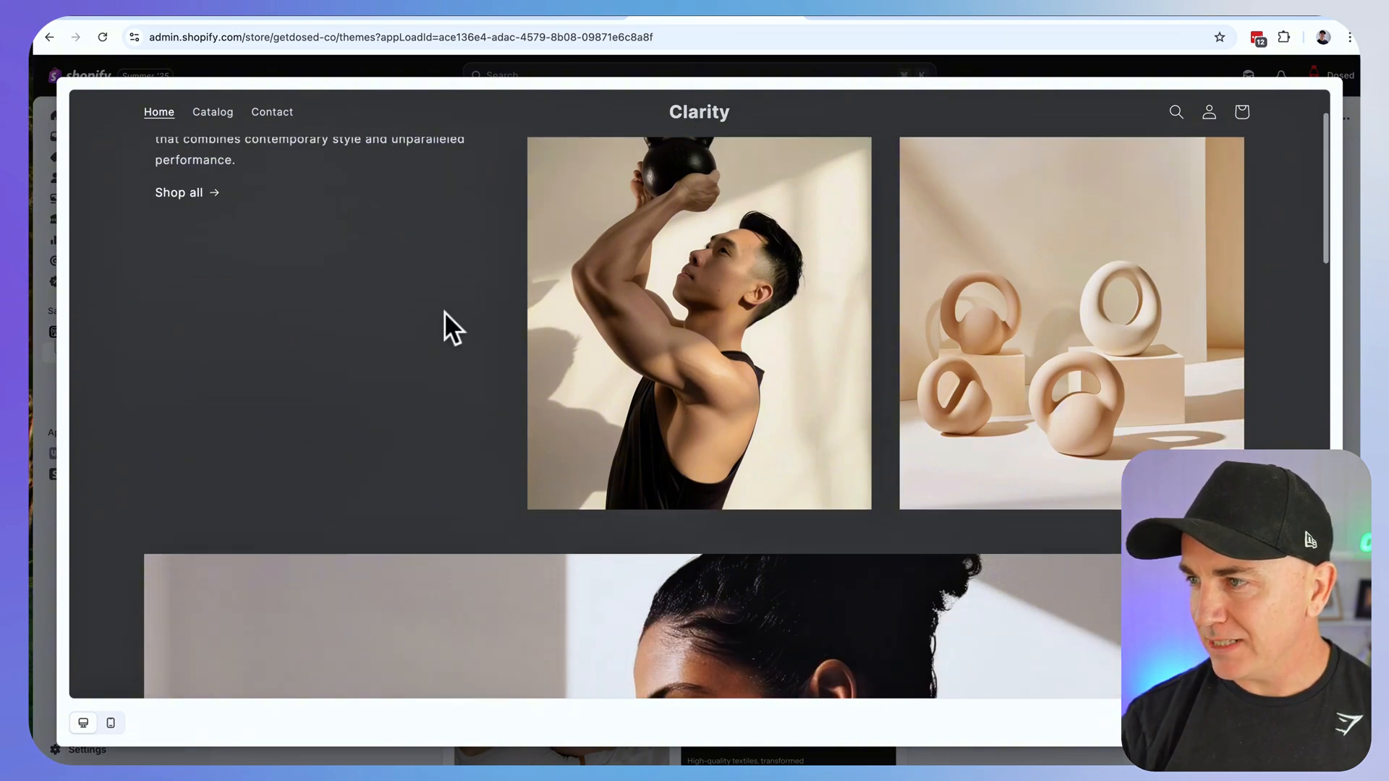
{"action": "scroll", "scroll_direction": "down", "scroll_amount": 3}
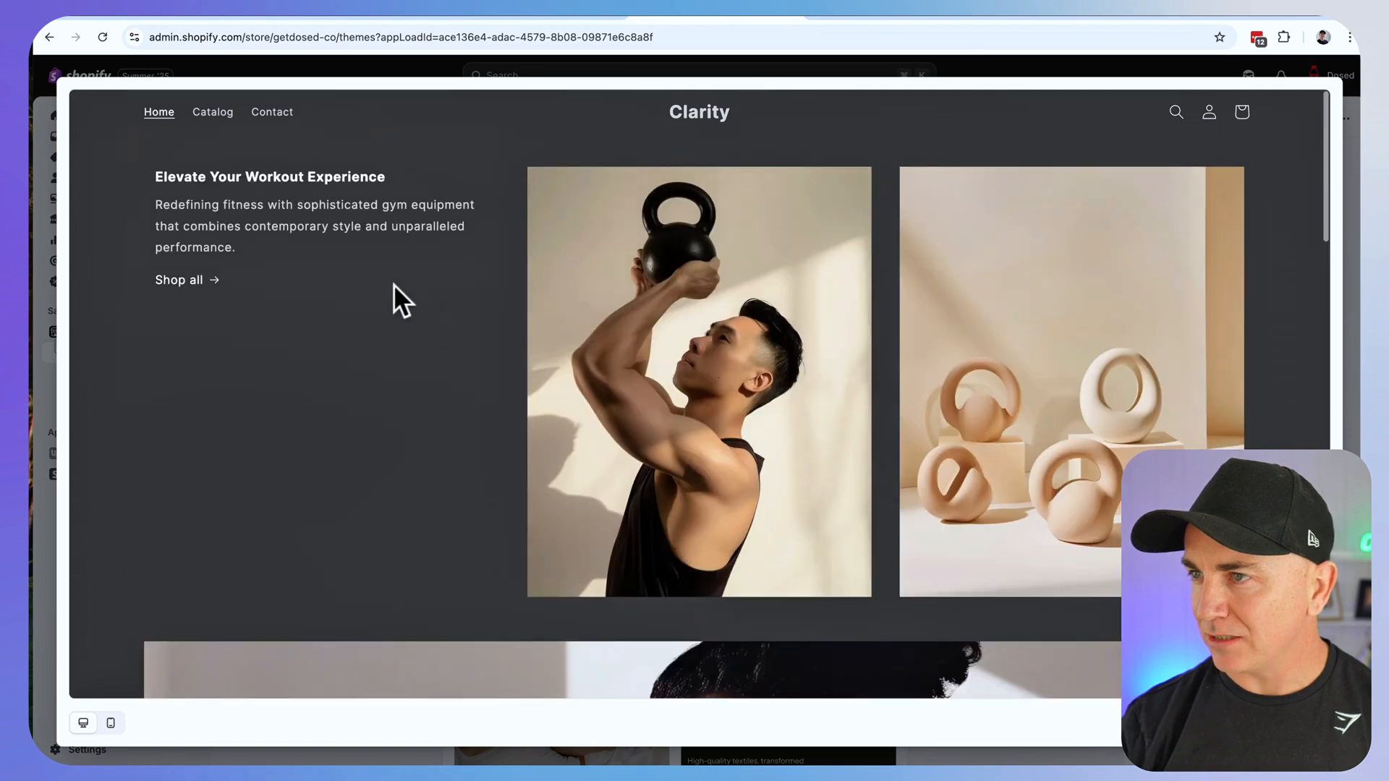
{"action": "mouse_move", "coordinate": [823, 350]}
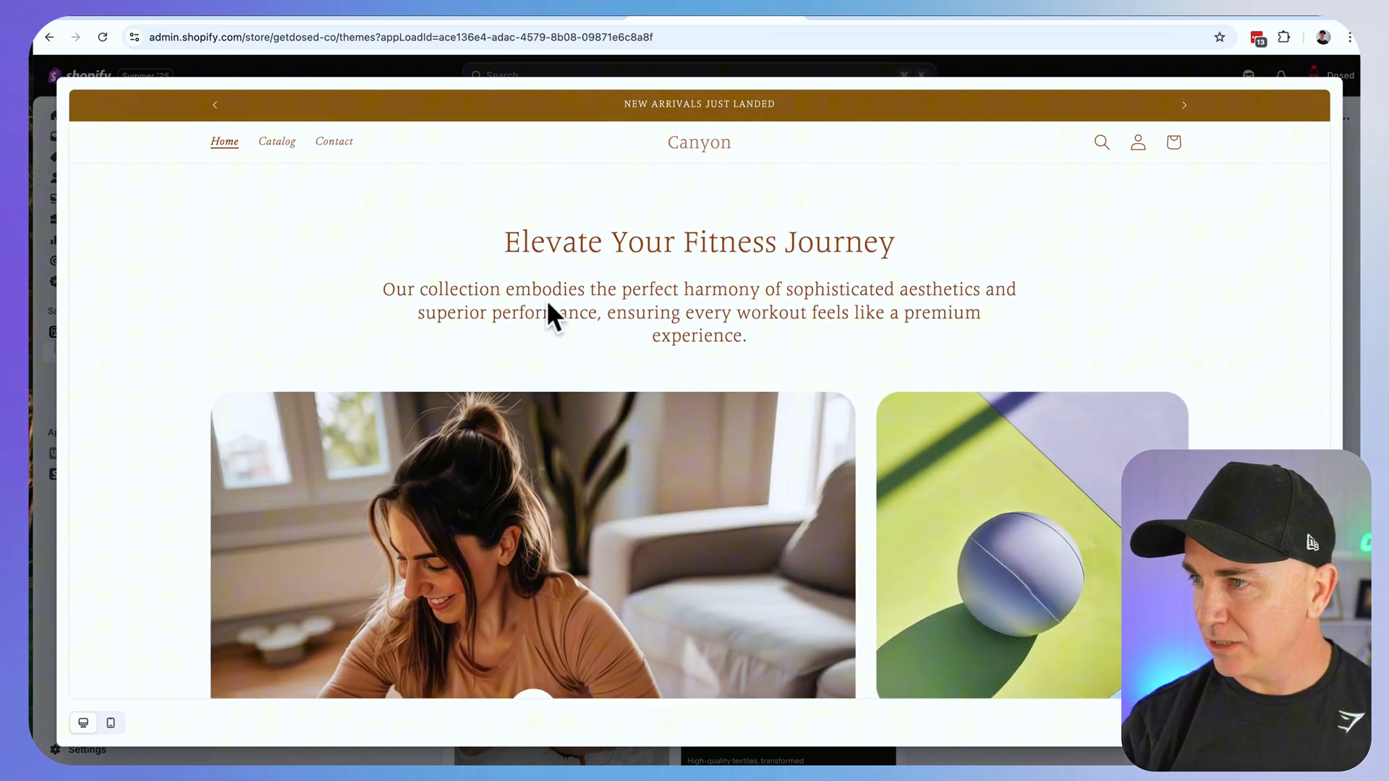
{"action": "scroll", "scroll_direction": "down", "scroll_amount": 3}
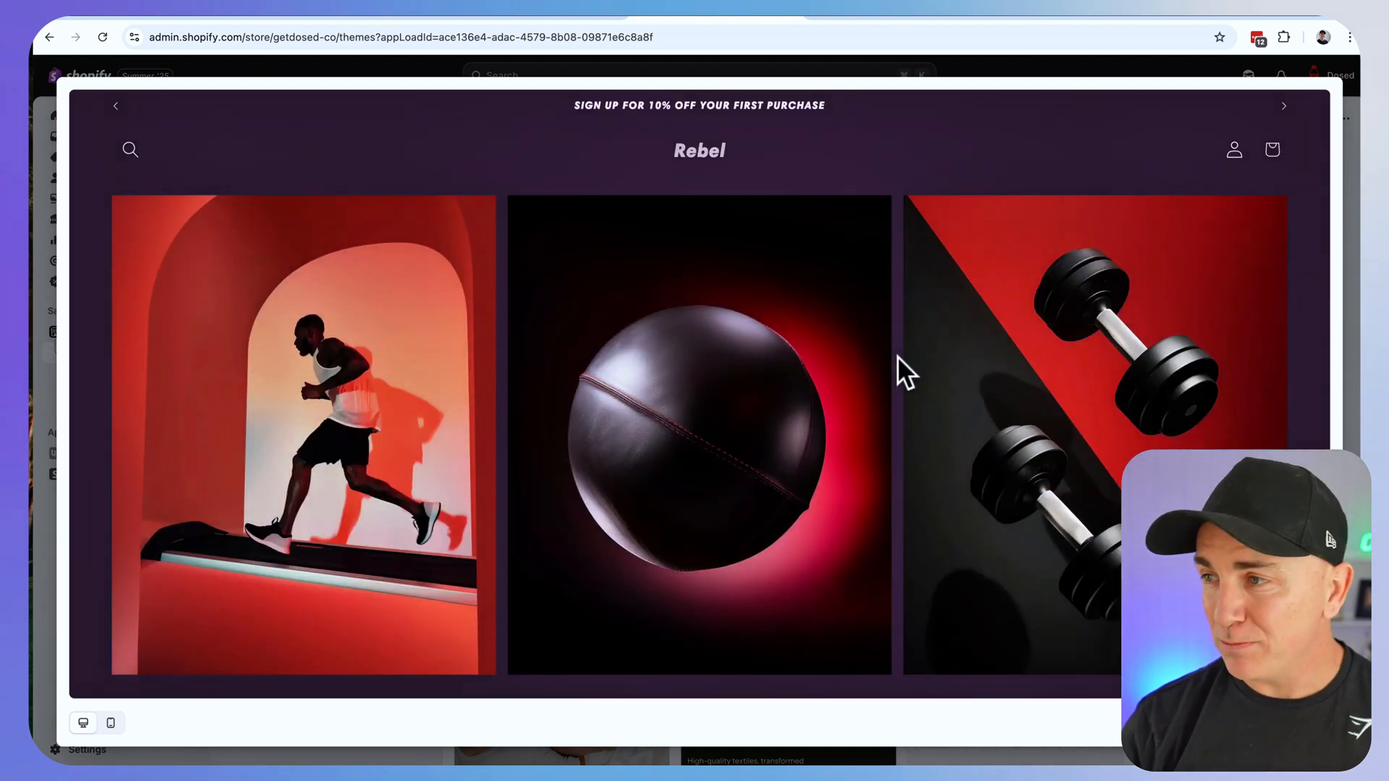
{"action": "scroll", "scroll_direction": "down", "scroll_amount": 3}
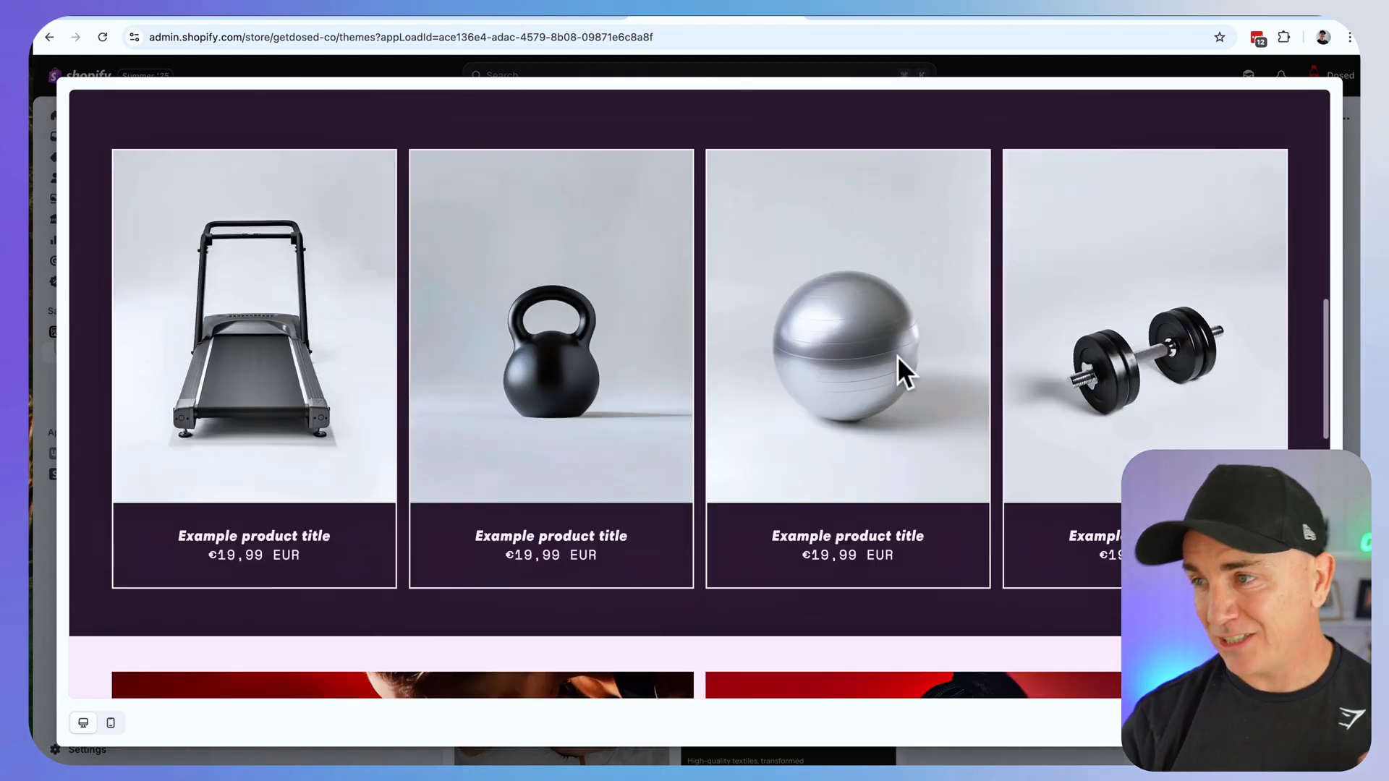
{"action": "scroll", "scroll_direction": "down", "scroll_amount": 3}
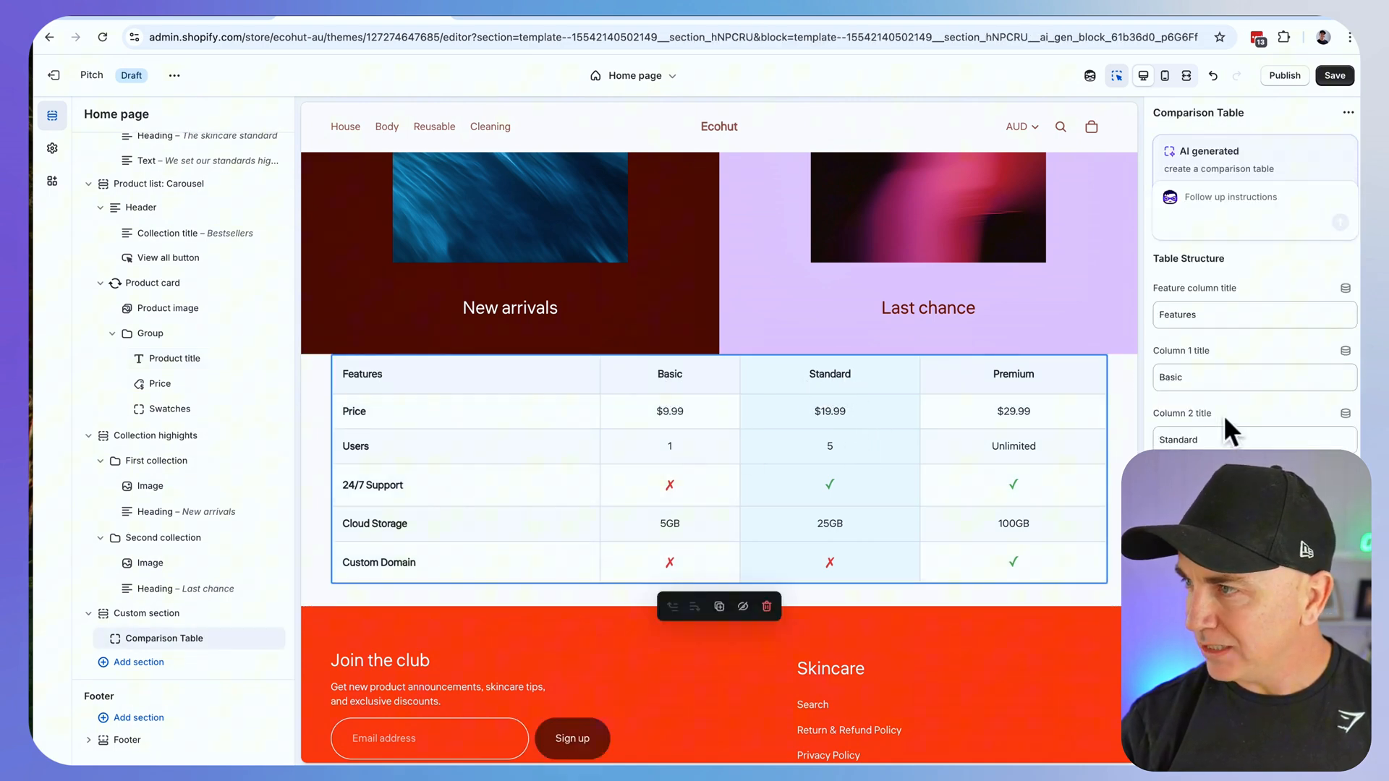
Send the follow-up asking for header icons and the ability to add or remove columns and rows
{"action": "scroll", "scroll_direction": "down", "scroll_amount": 3}
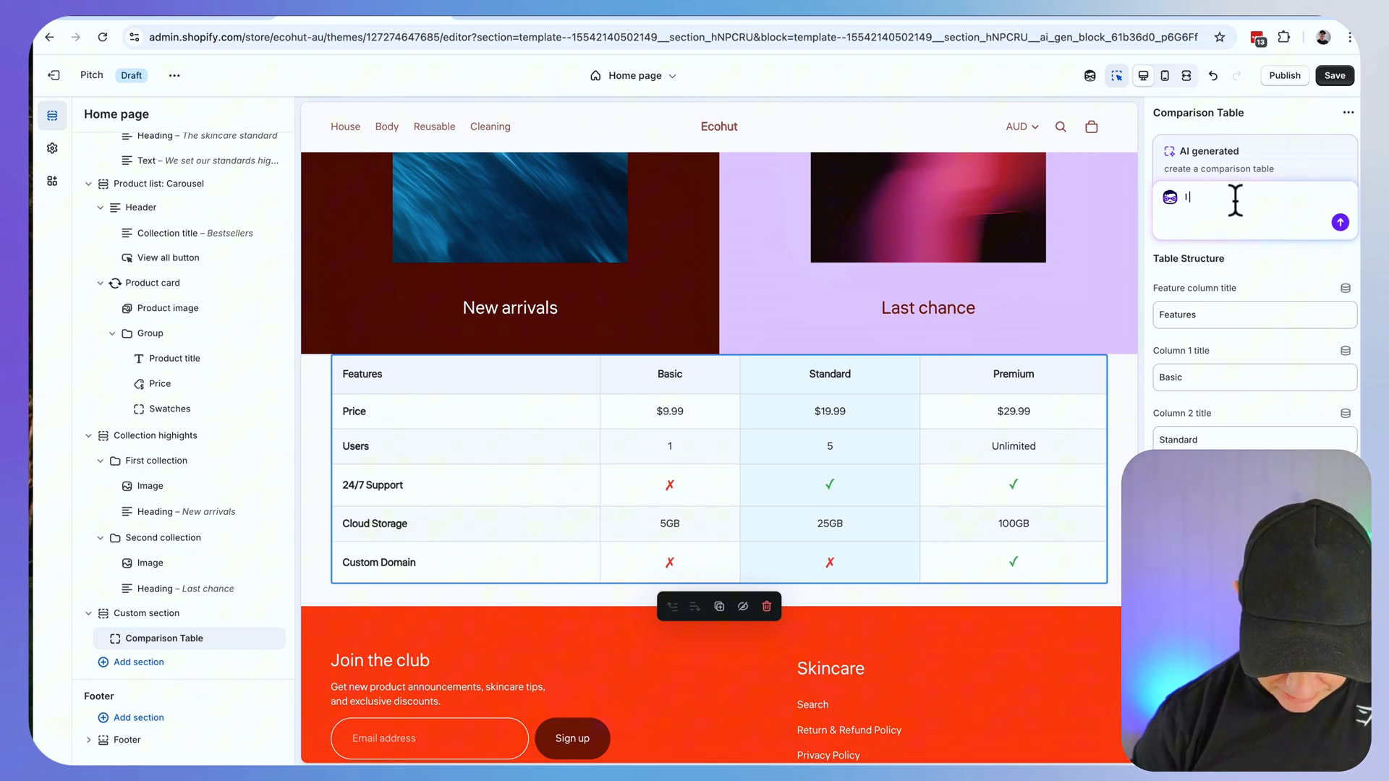
{"action": "type", "text": "I need the ability"}
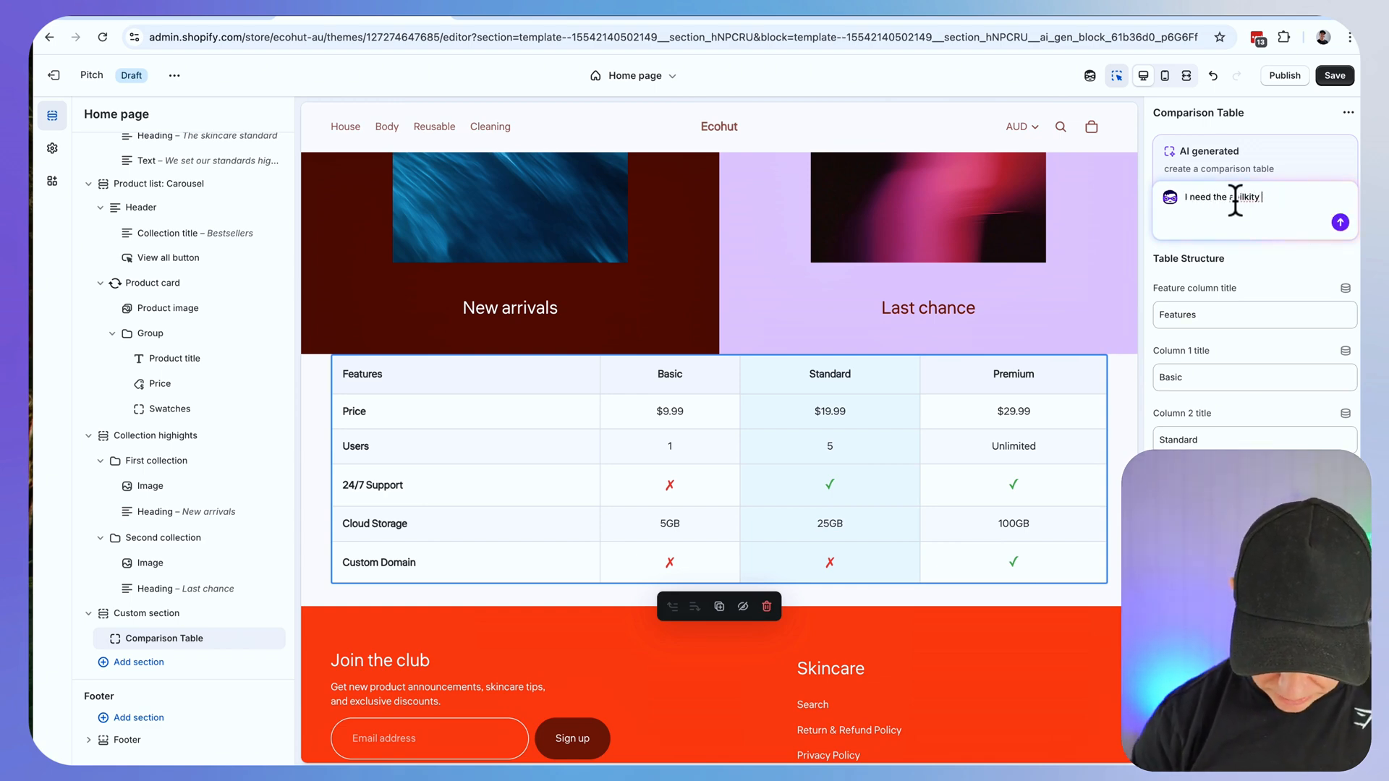
{"action": "type", "text": "to add icons"}
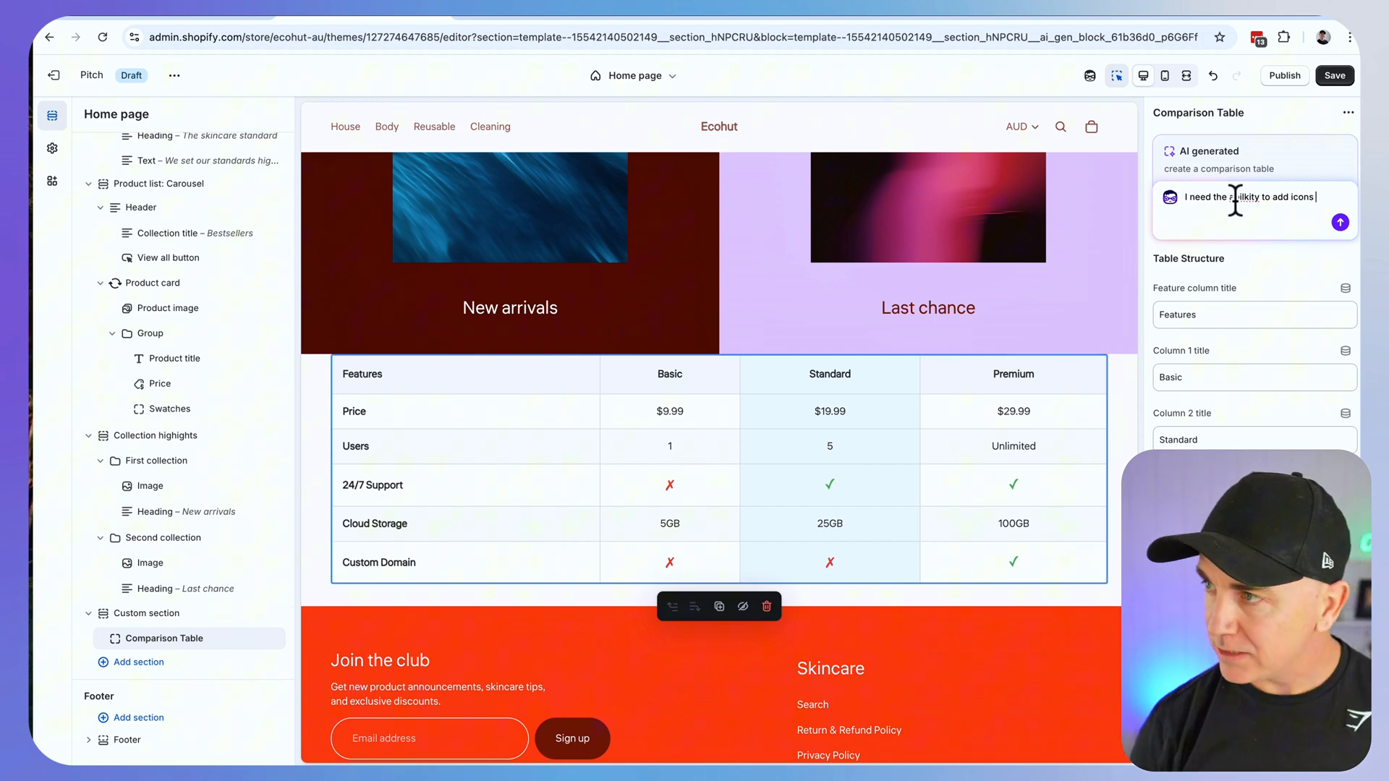
{"action": "type", "text": "to the header and also"}
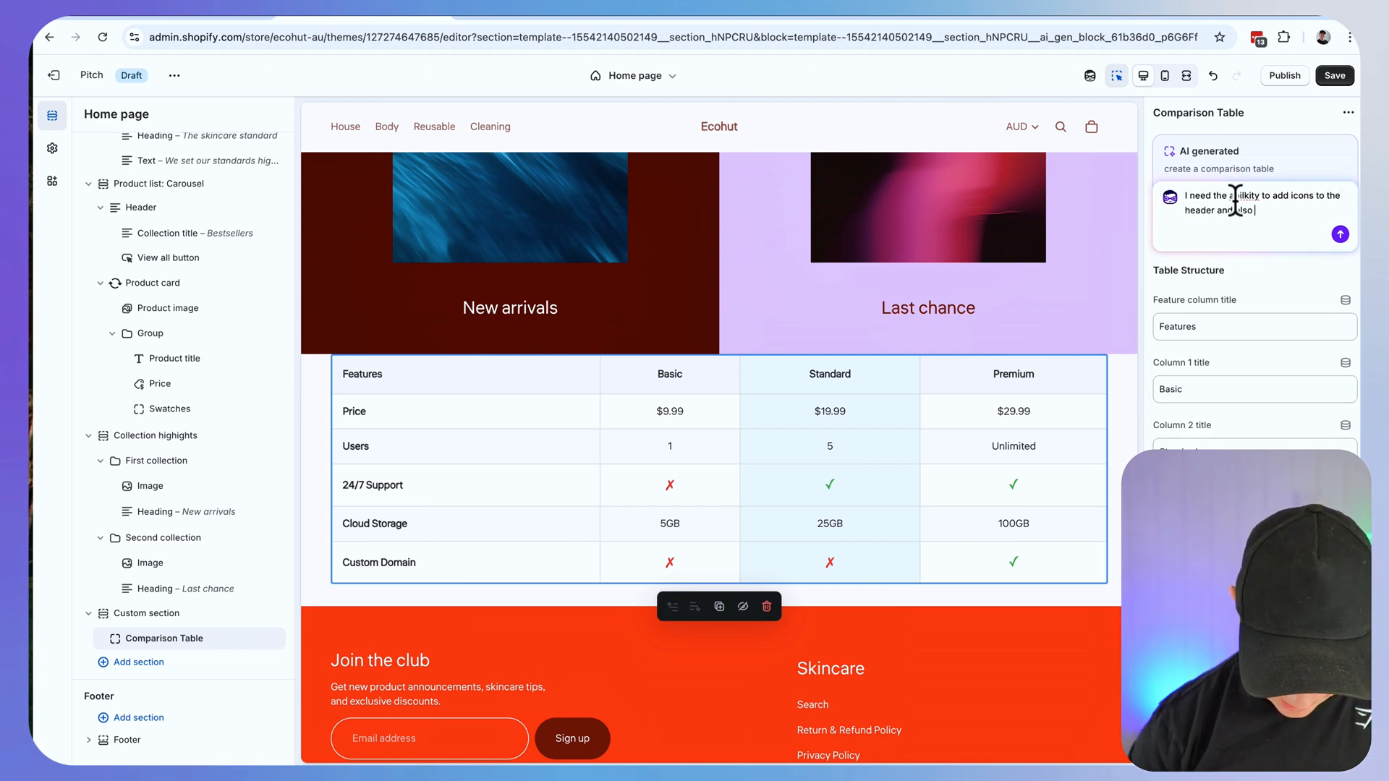
{"action": "type", "text": "add or remove"}
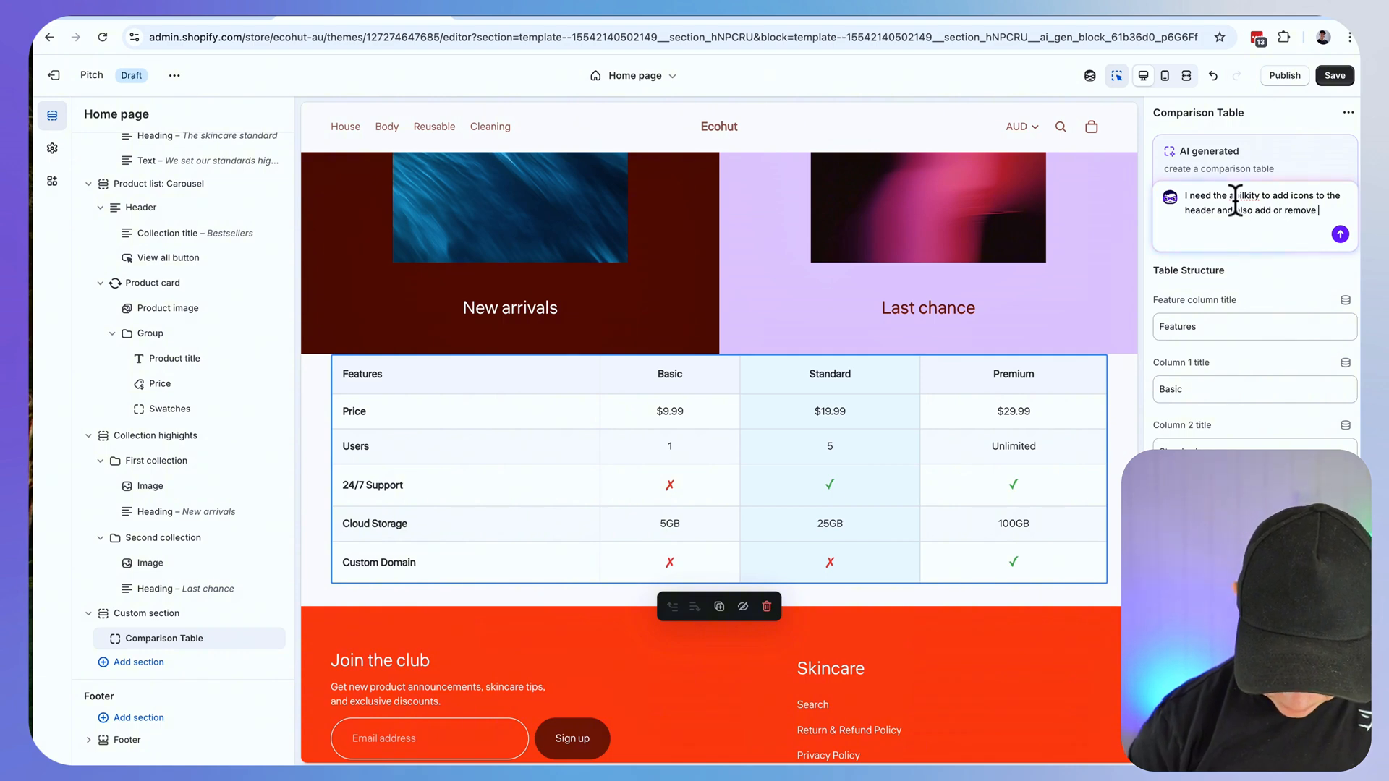
{"action": "type", "text": "columns and row"}
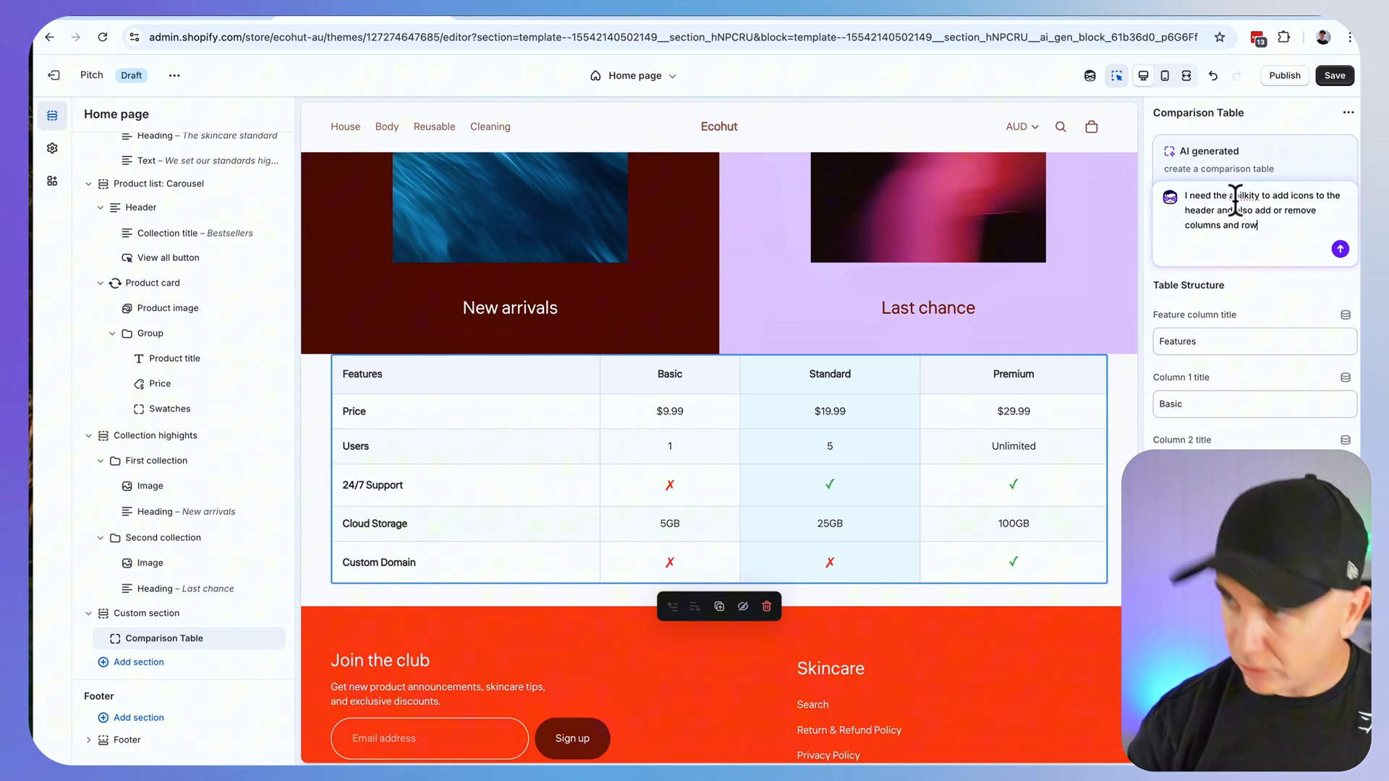
{"action": "left_click", "coordinate": [1339, 249]}
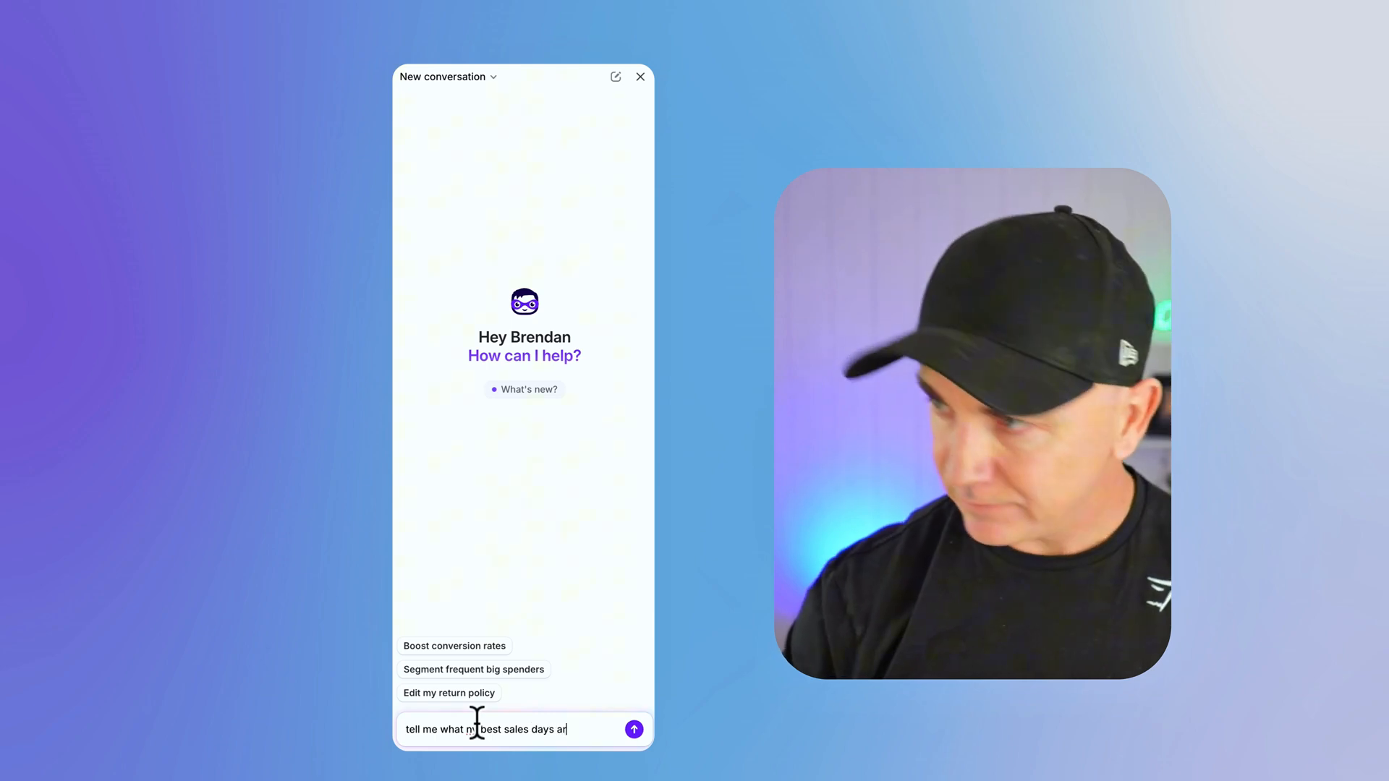
Send Sidekick the question about the store's best sales days
{"action": "left_click", "coordinate": [633, 729]}
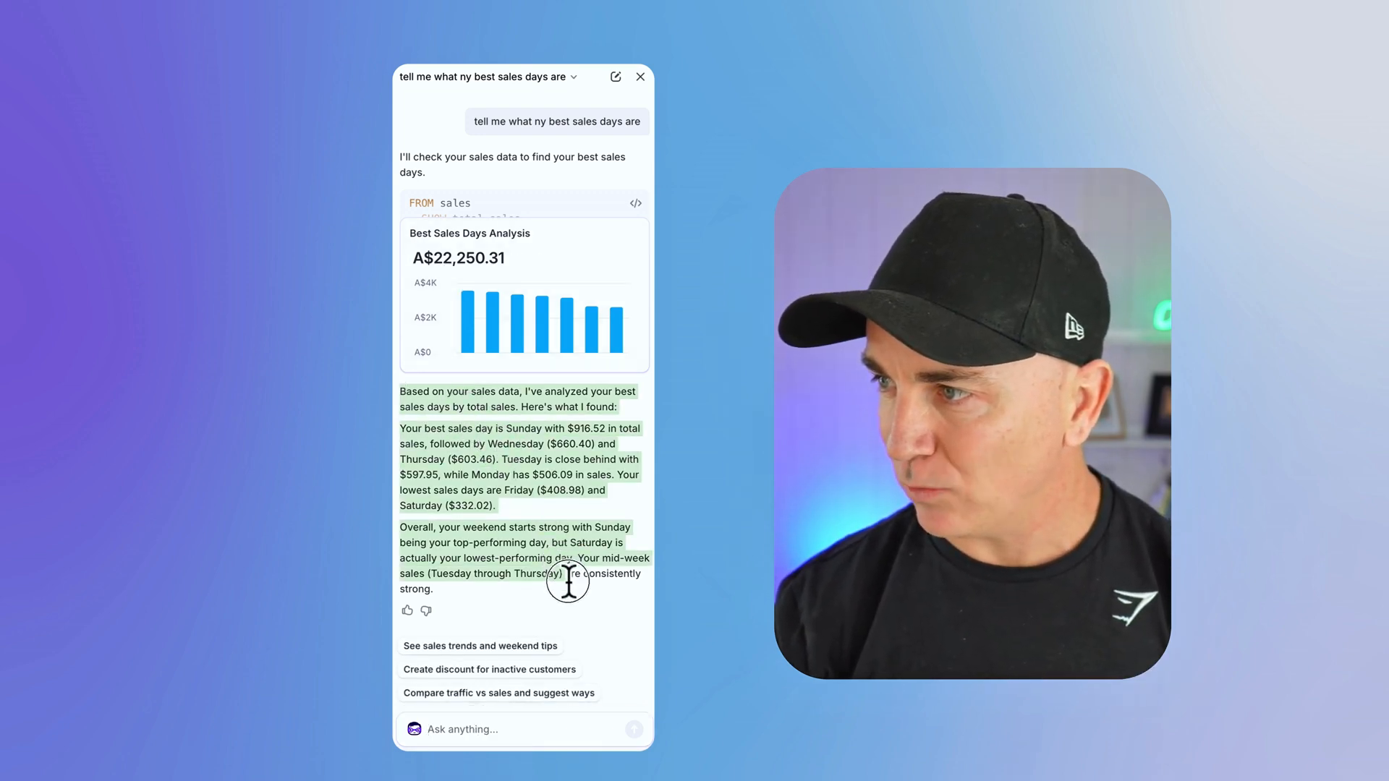
{"action": "mouse_move", "coordinate": [602, 636]}
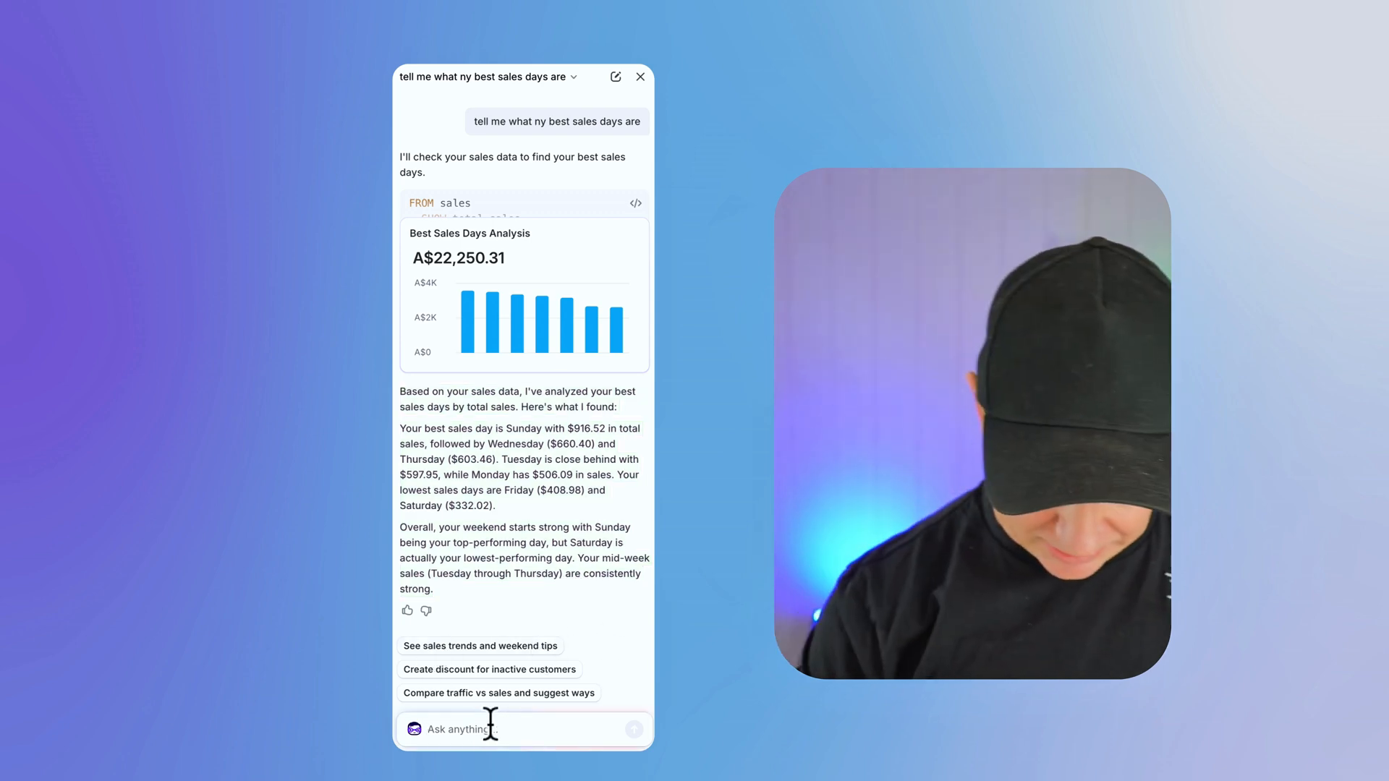
Ask Sidekick which day is best for sending a marketing email
{"action": "type", "text": "thats great, what"}
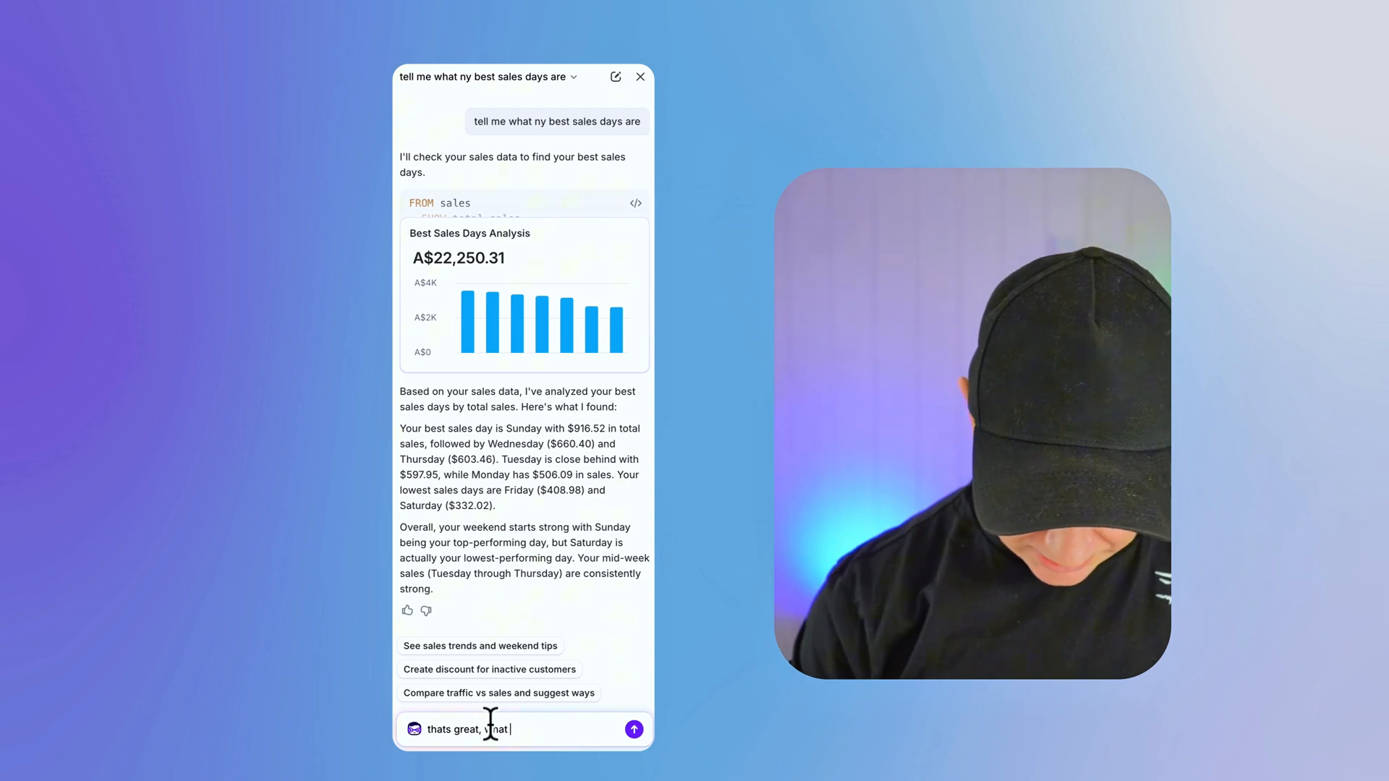
{"action": "type", "text": "day is best for me to"}
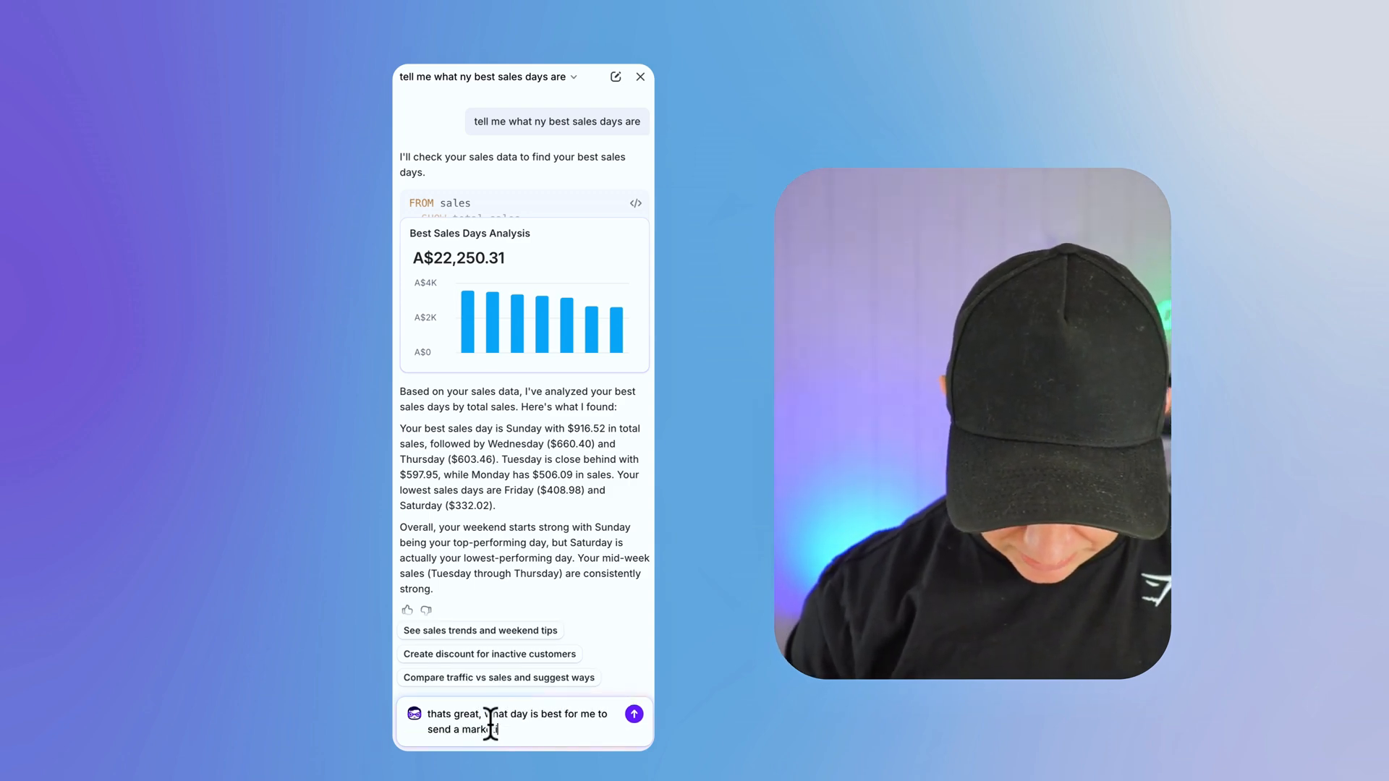
{"action": "left_click", "coordinate": [634, 713]}
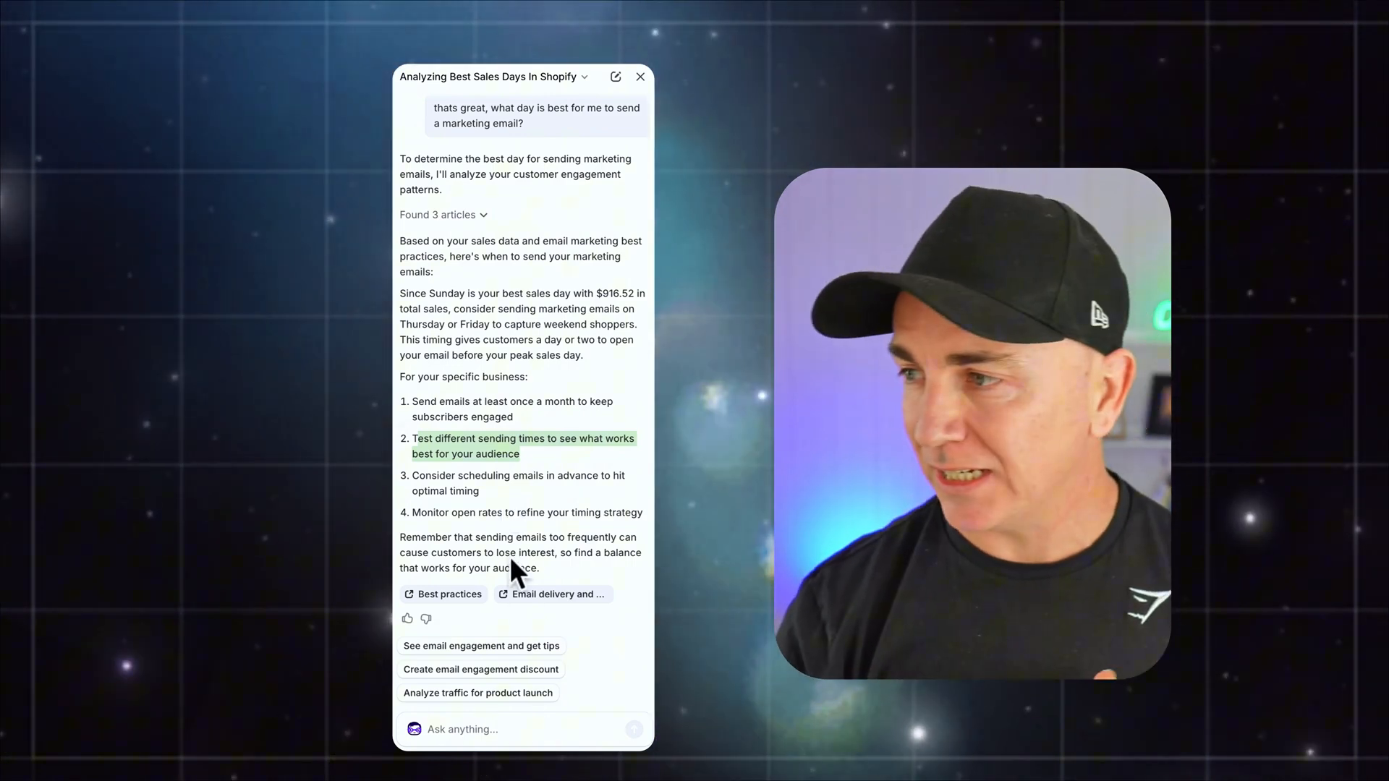
Ask for the best-selling product, then request a discount promoting Liquid Instant Coffee
{"action": "type", "text": "what are my best sell"}
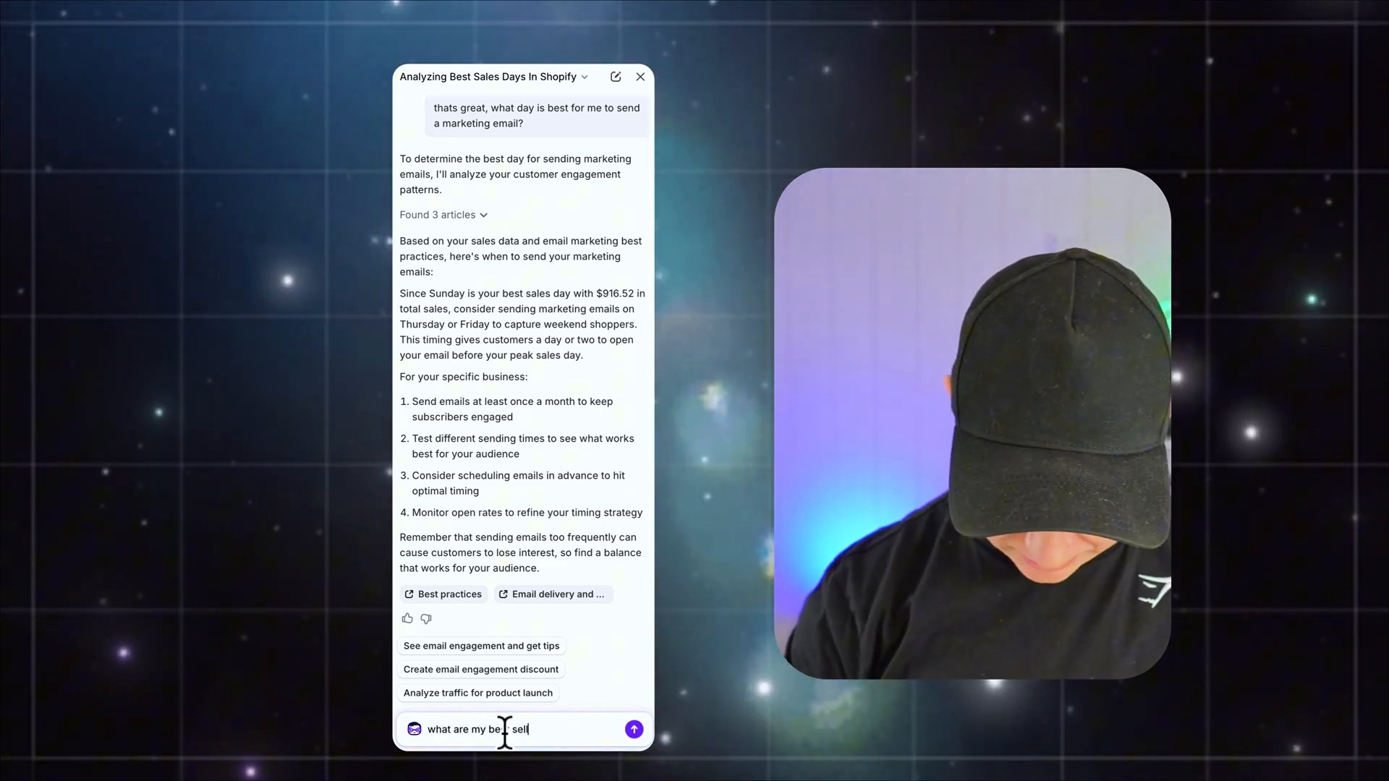
{"action": "left_click", "coordinate": [634, 729]}
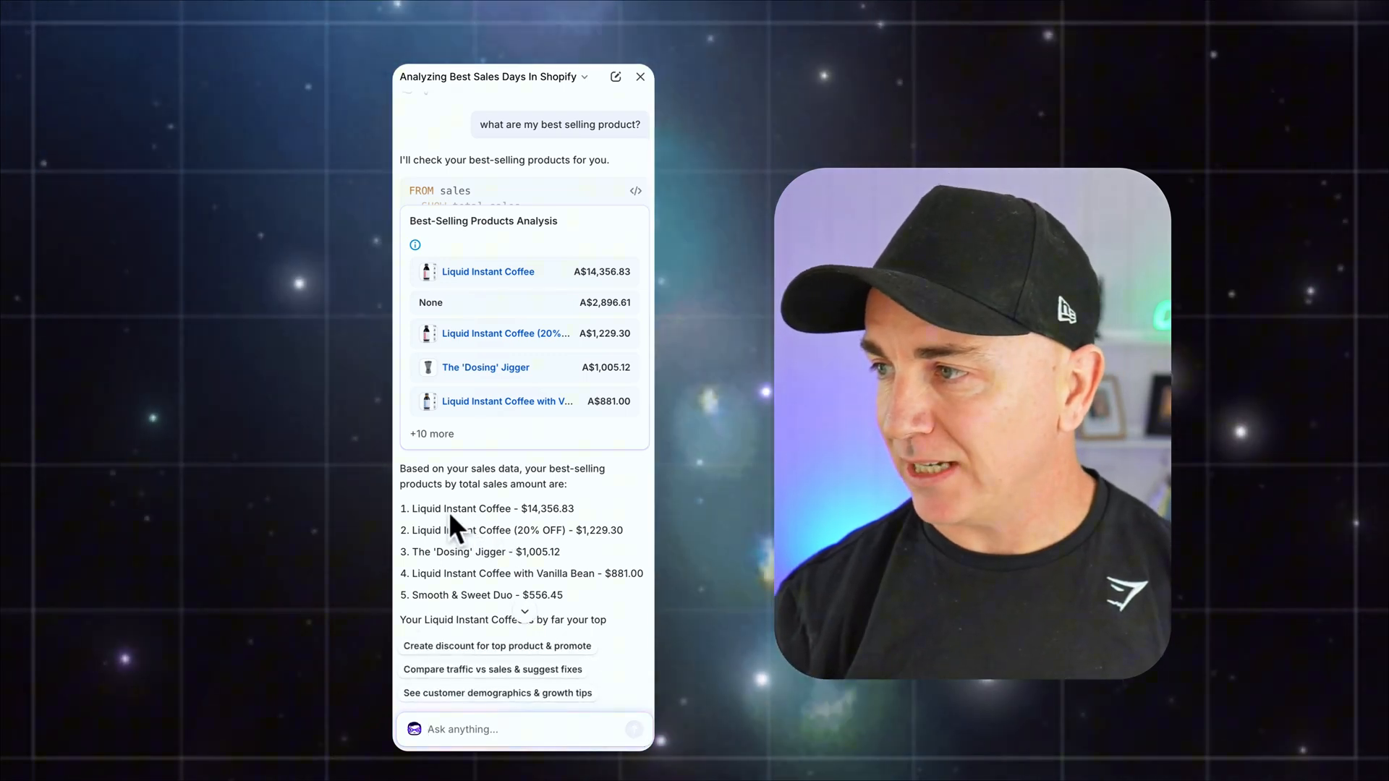
{"action": "mouse_move", "coordinate": [486, 663]}
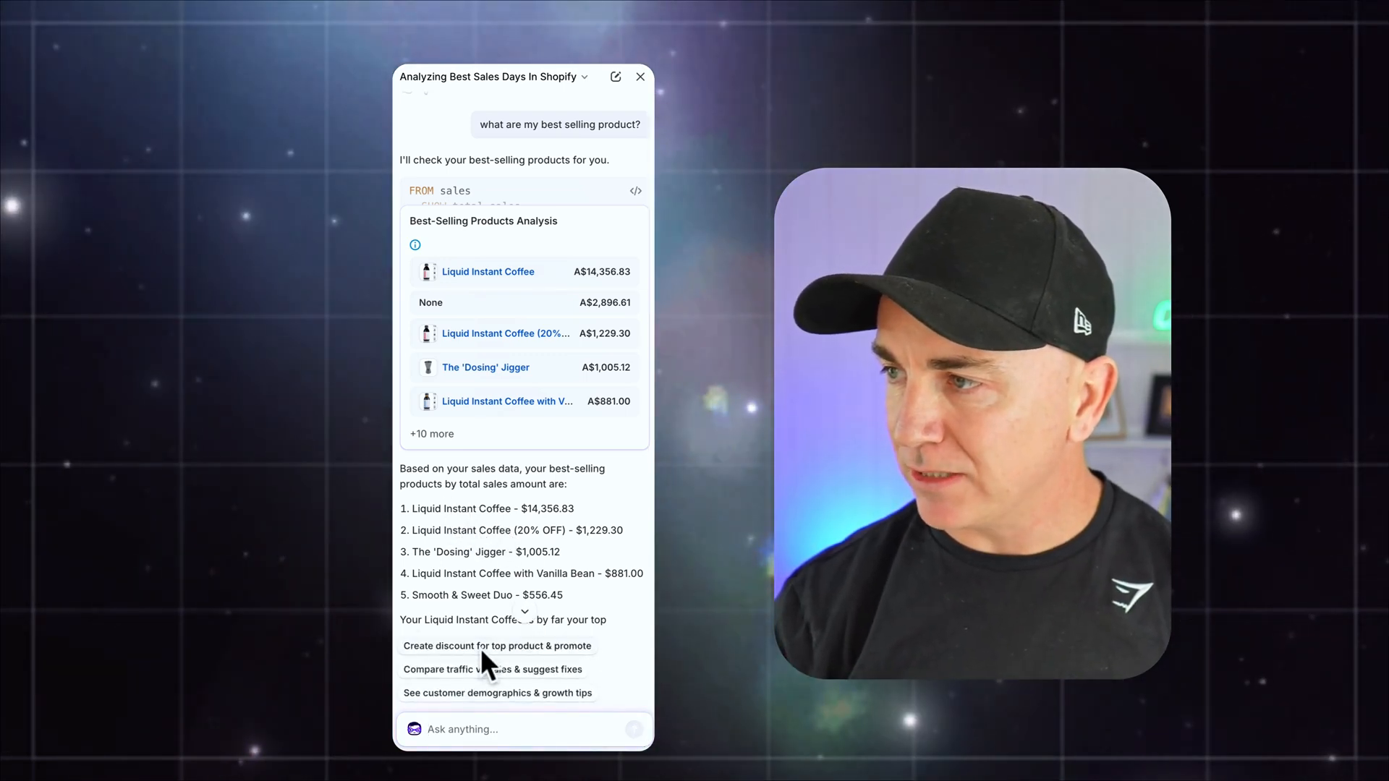
{"action": "left_click", "coordinate": [497, 645]}
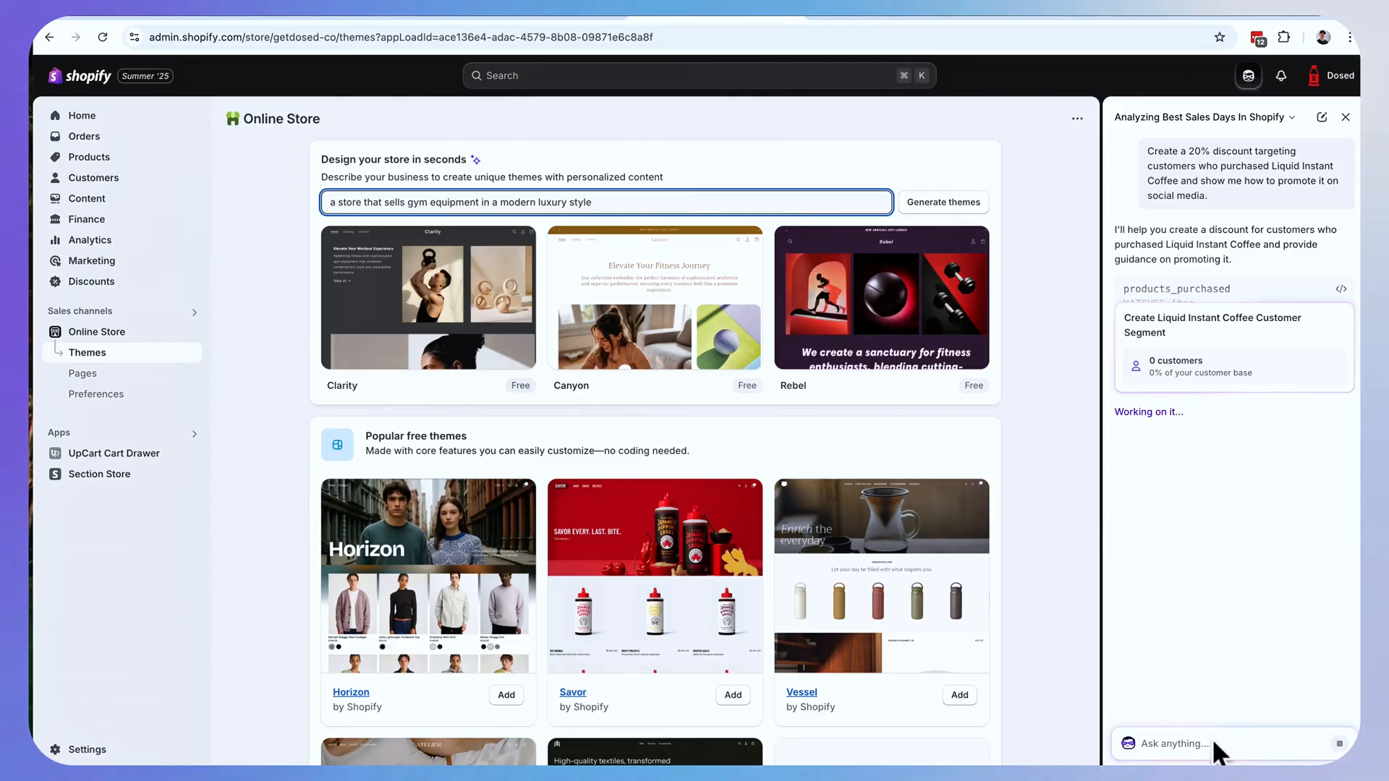
Ask Sidekick to 'create me a homepage banner to promote that discount' and follow its 'Create a promotional banner' link
{"action": "type", "text": "create me"}
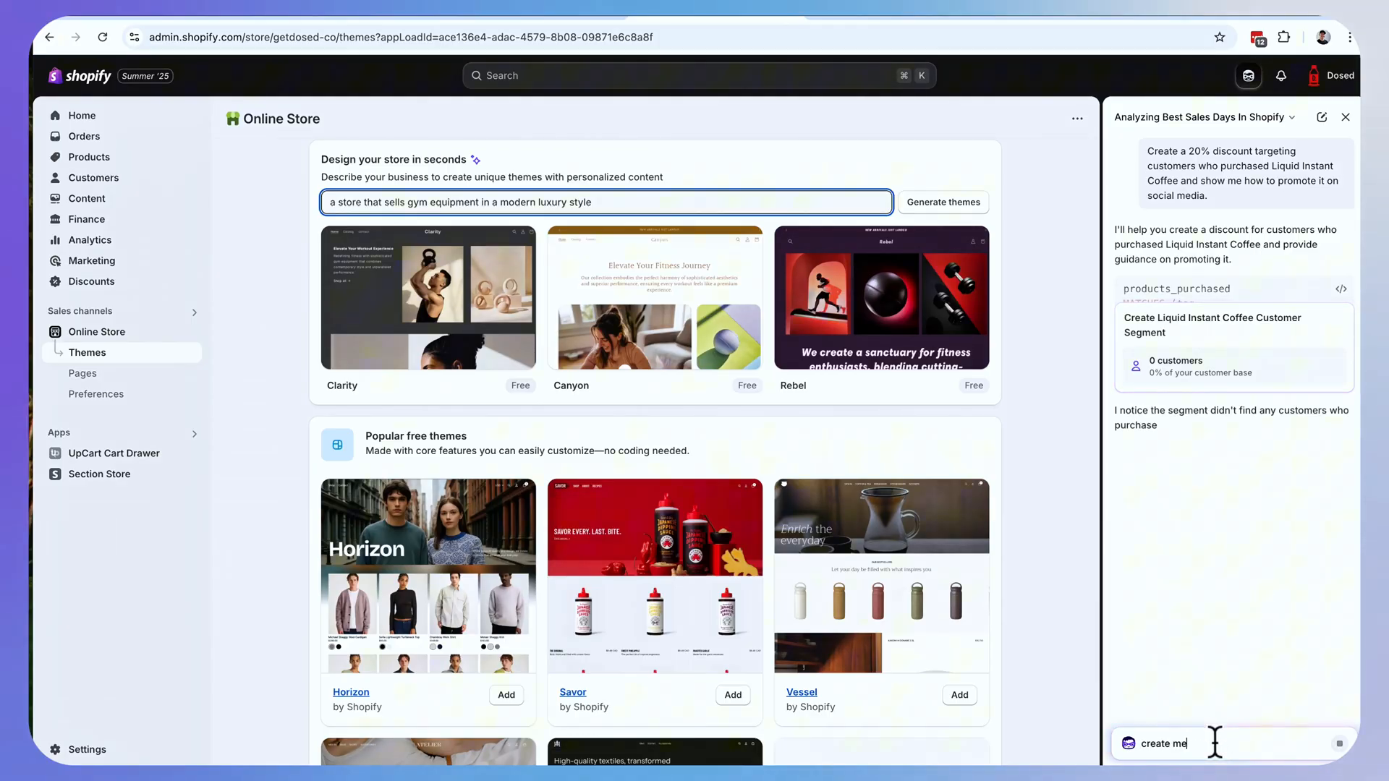
{"action": "type", "text": "a homepage banner to promote that discount"}
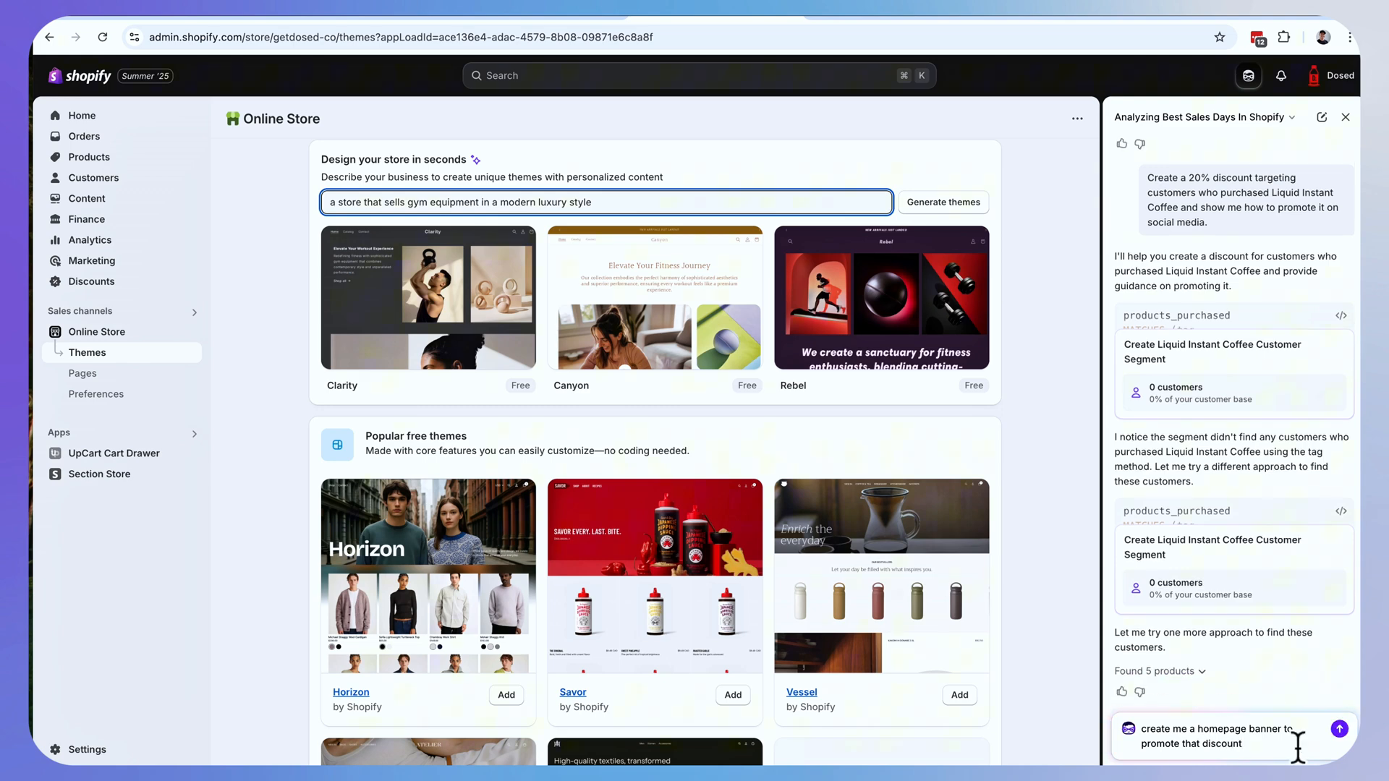
{"action": "left_click", "coordinate": [1338, 729]}
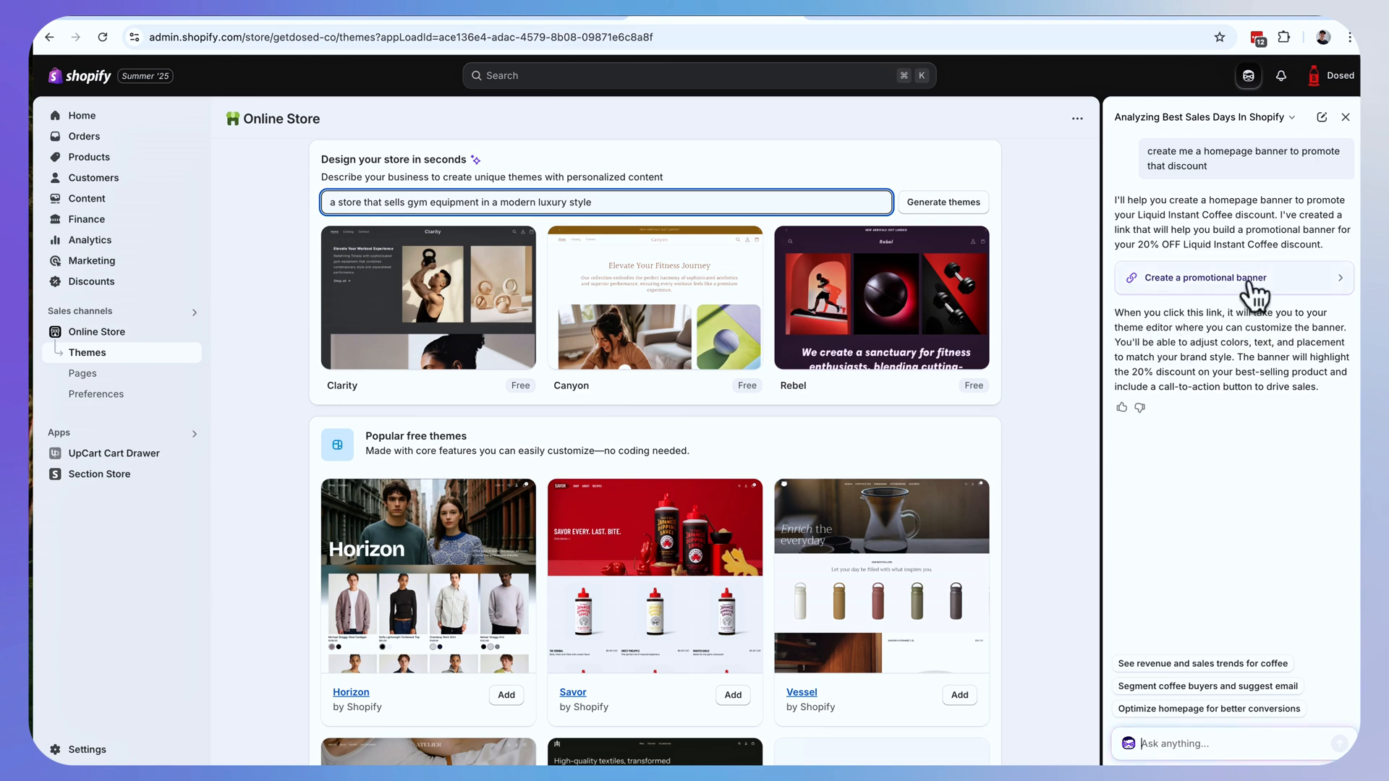
{"action": "left_click", "coordinate": [1231, 278]}
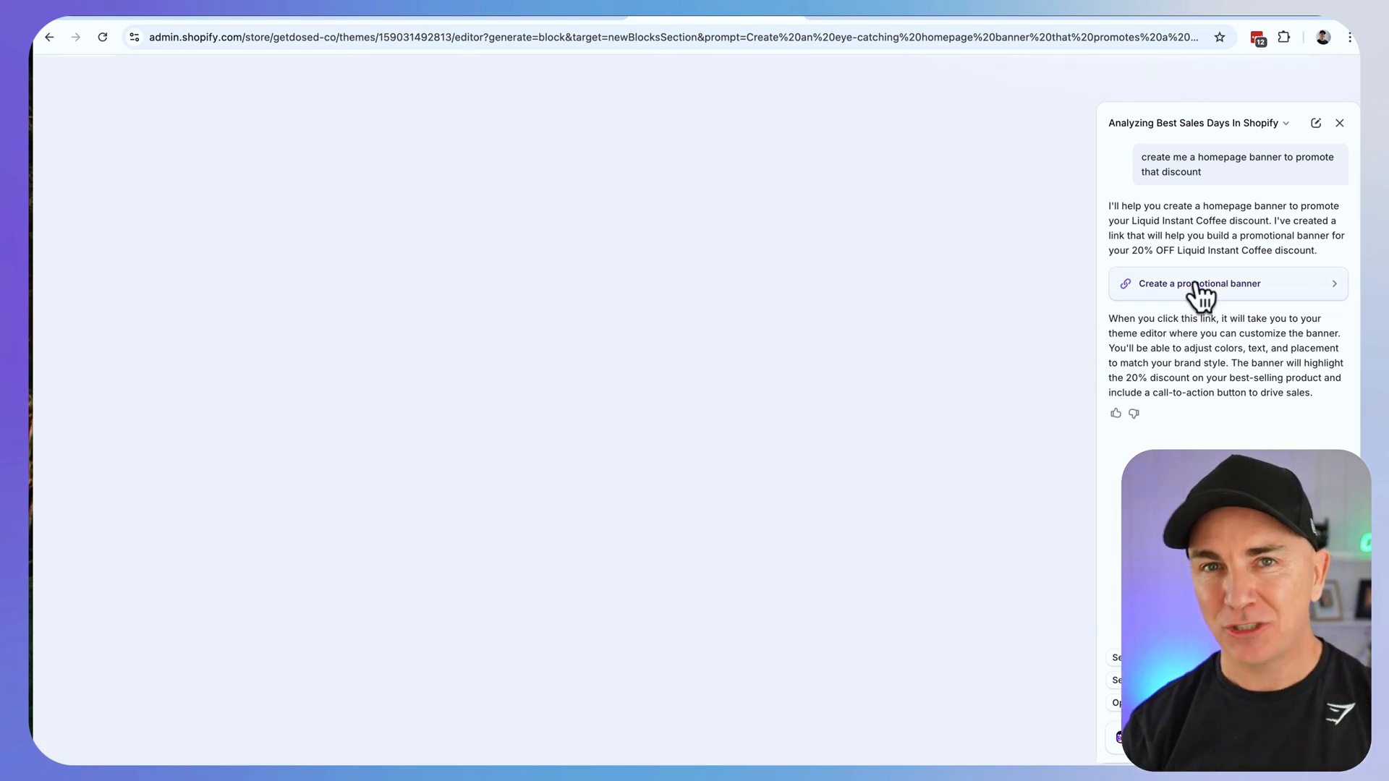
Ask Sidekick 'where in my conversion funnel are most people dropping off?'
{"action": "type", "text": "where in my conversion funnel are"}
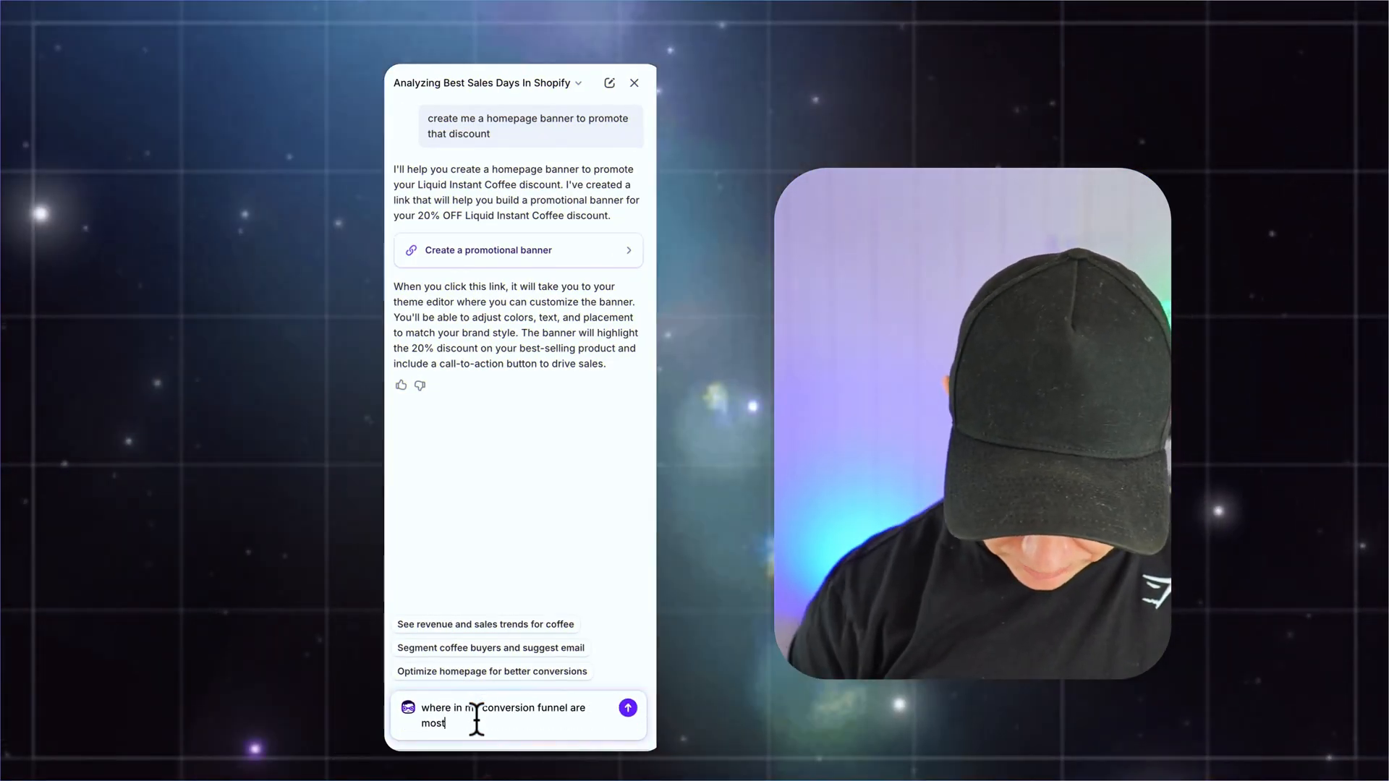
{"action": "type", "text": "people dropping"}
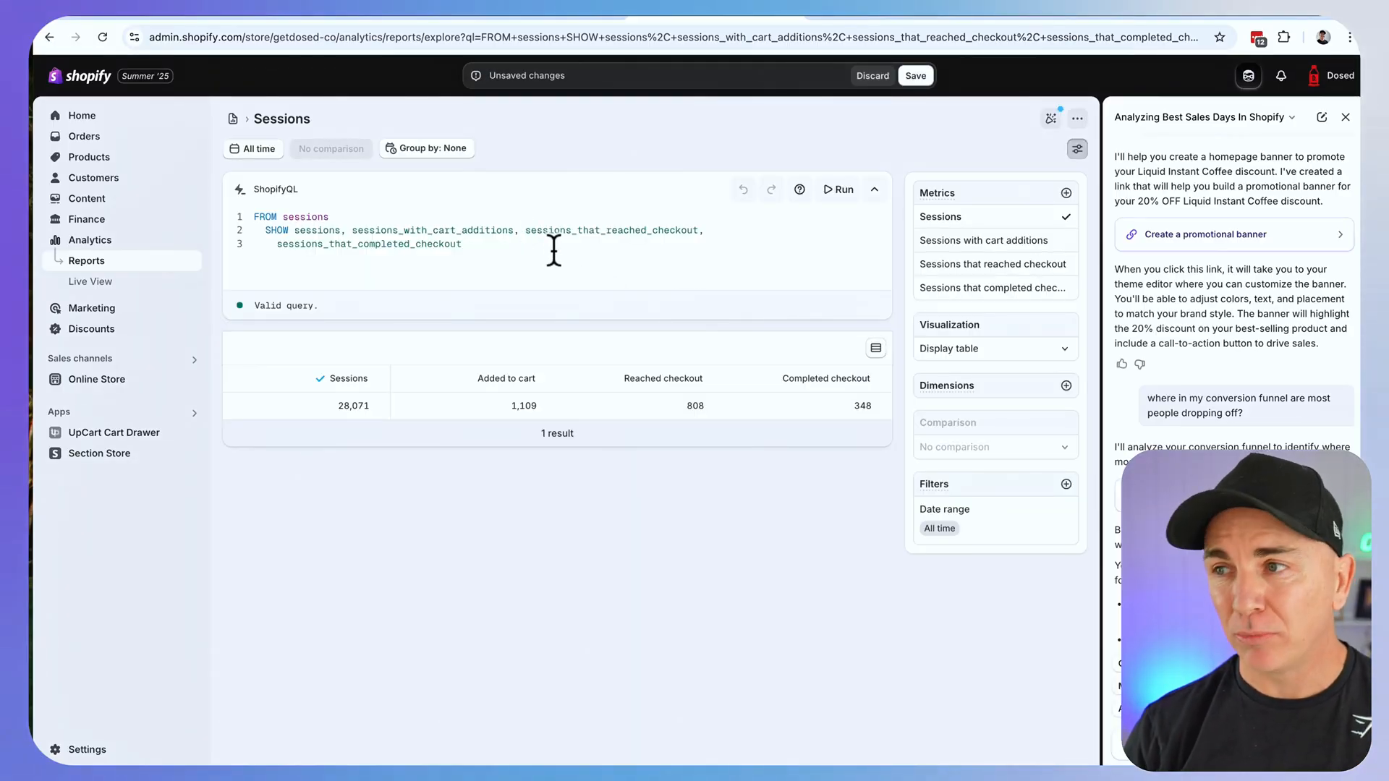
{"action": "mouse_move", "coordinate": [467, 415]}
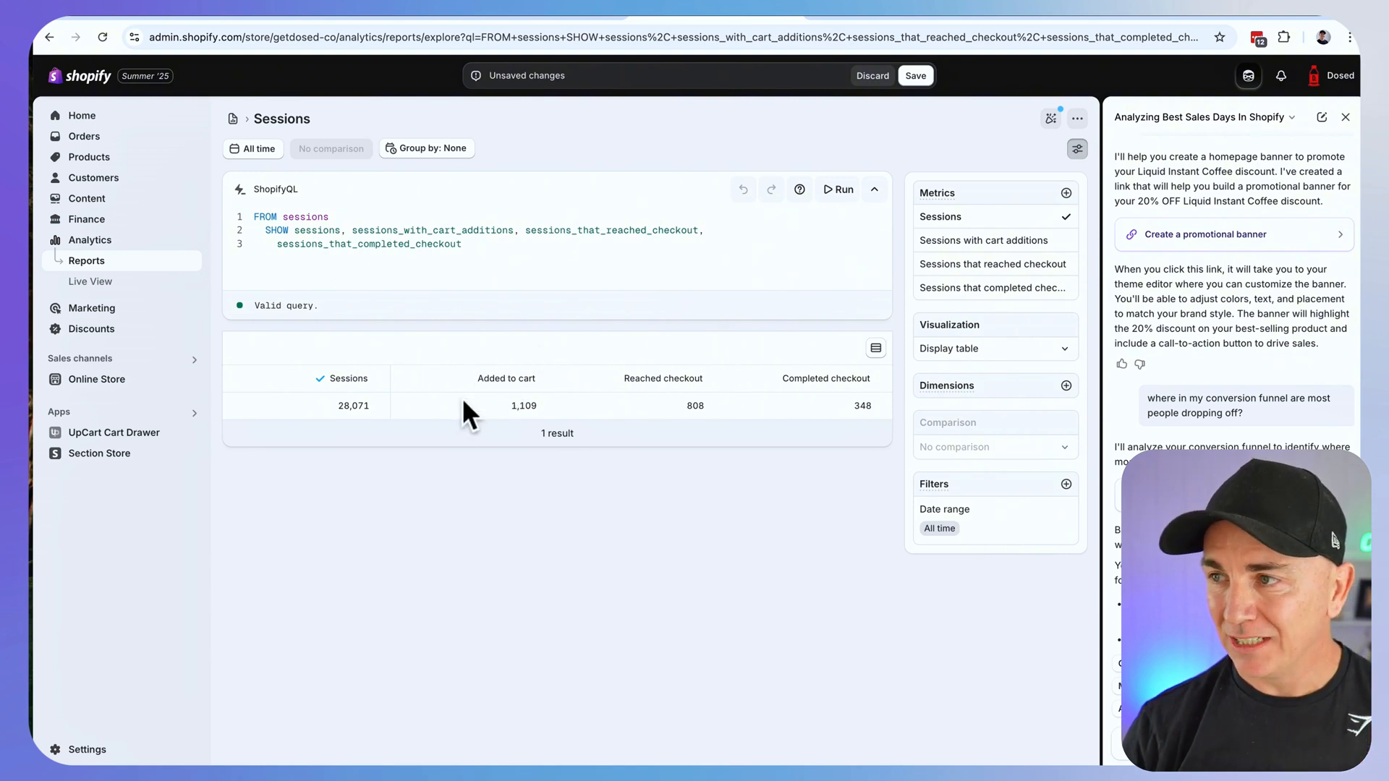
{"action": "mouse_move", "coordinate": [839, 426]}
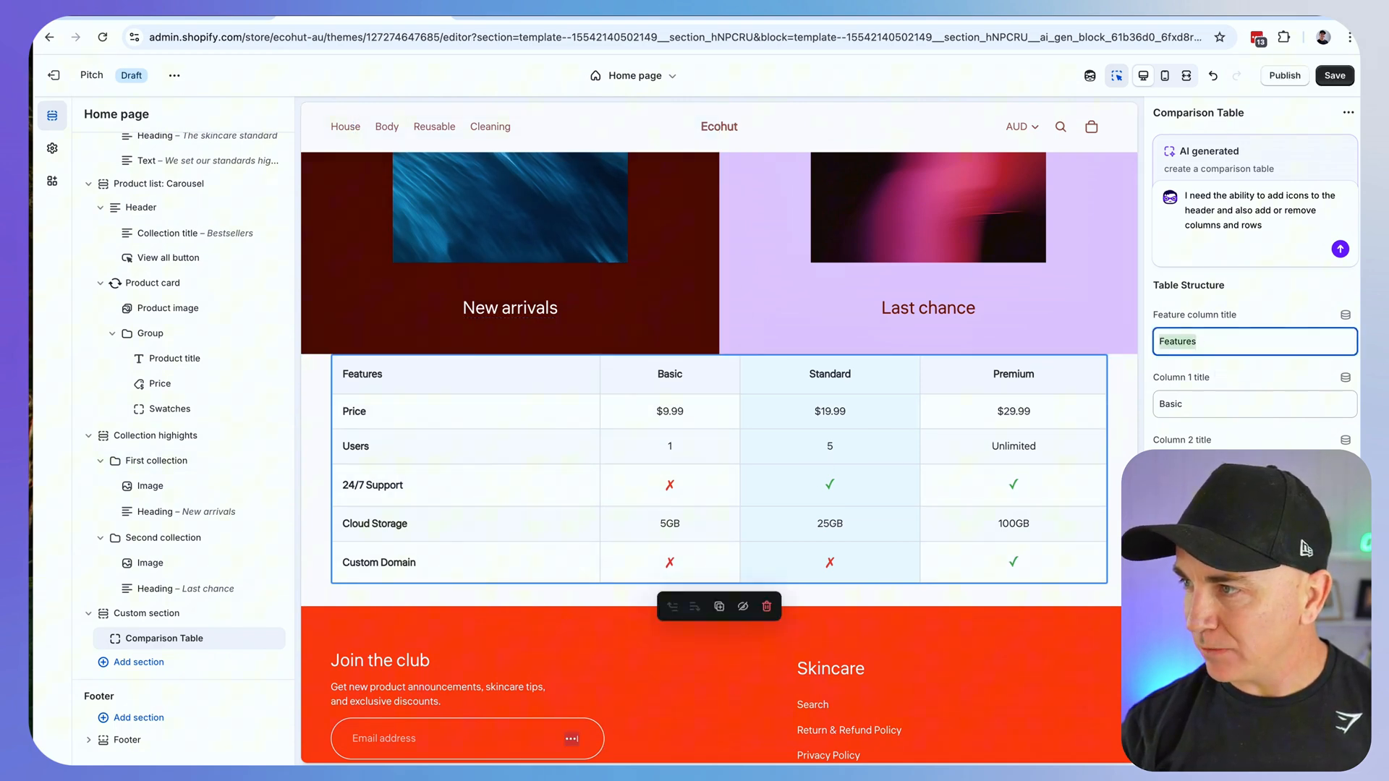
Review the Comparison Table block settings and request the ability to upload icons for each heading
{"action": "scroll", "scroll_direction": "down", "scroll_amount": 3}
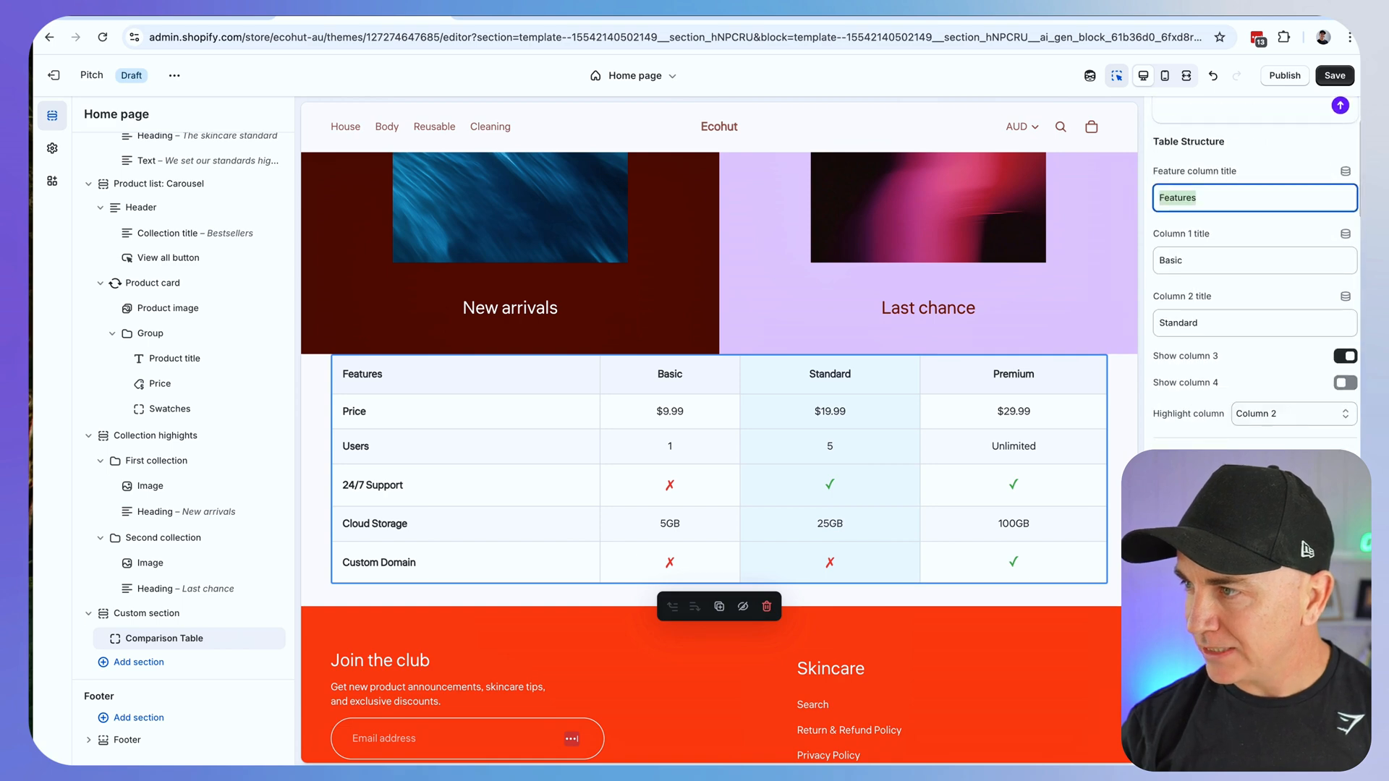
{"action": "scroll", "scroll_direction": "down", "scroll_amount": 3}
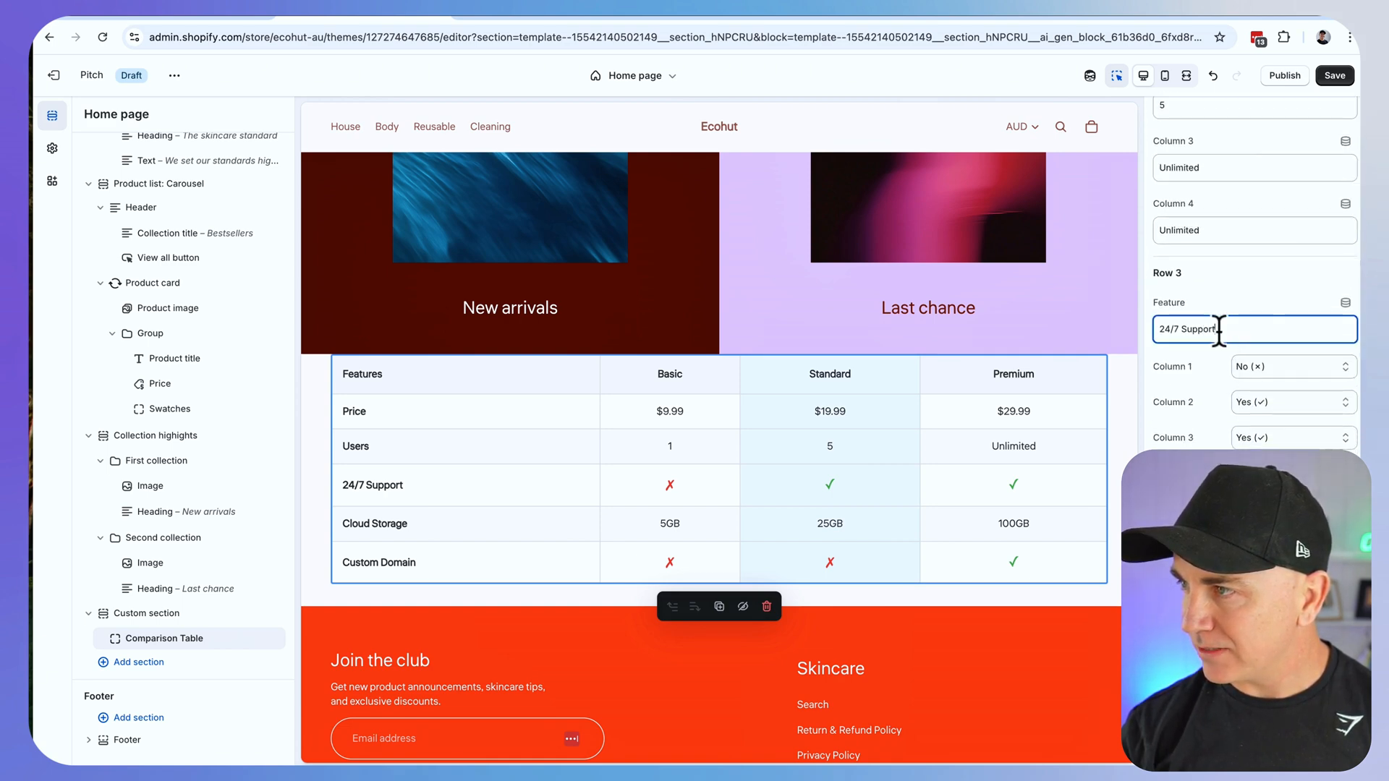
{"action": "scroll", "scroll_direction": "down", "scroll_amount": 3}
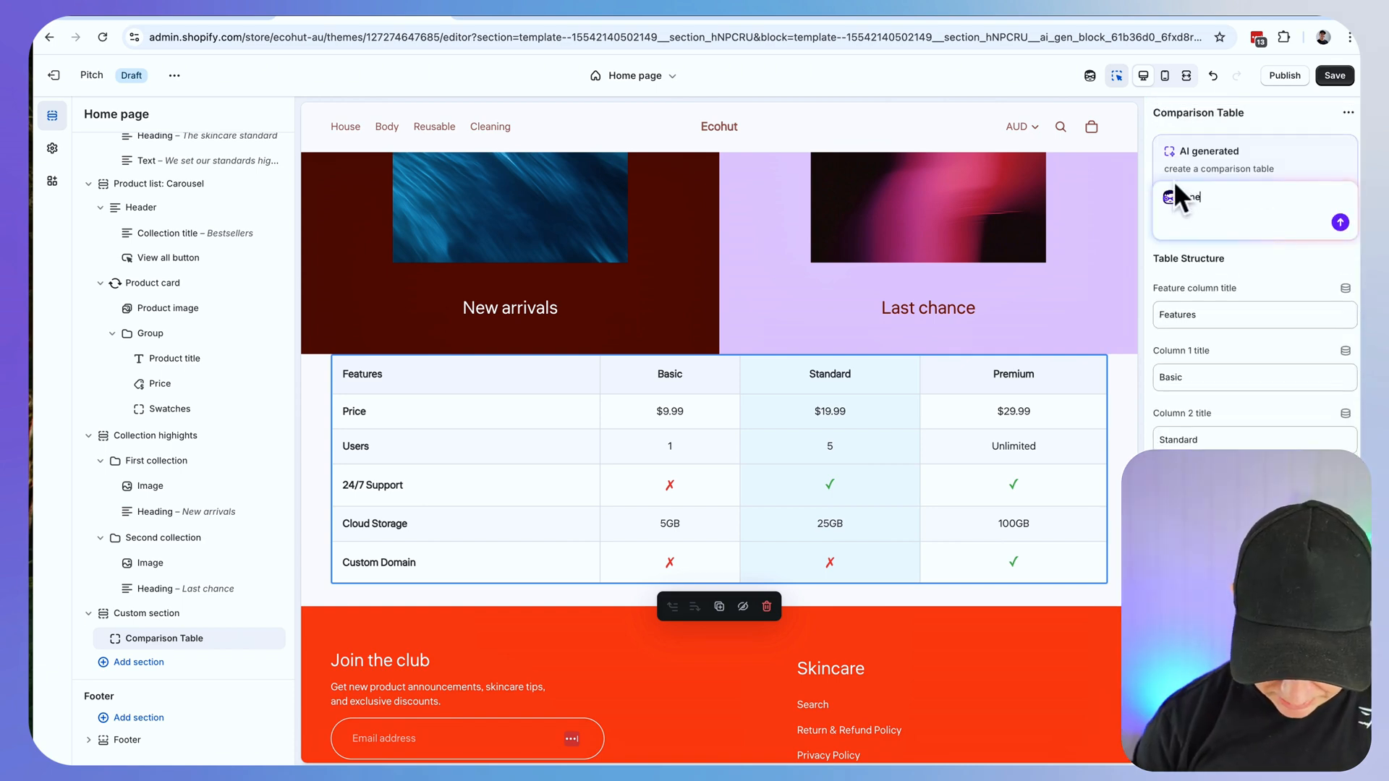
{"action": "type", "text": "need to be able to upload icons"}
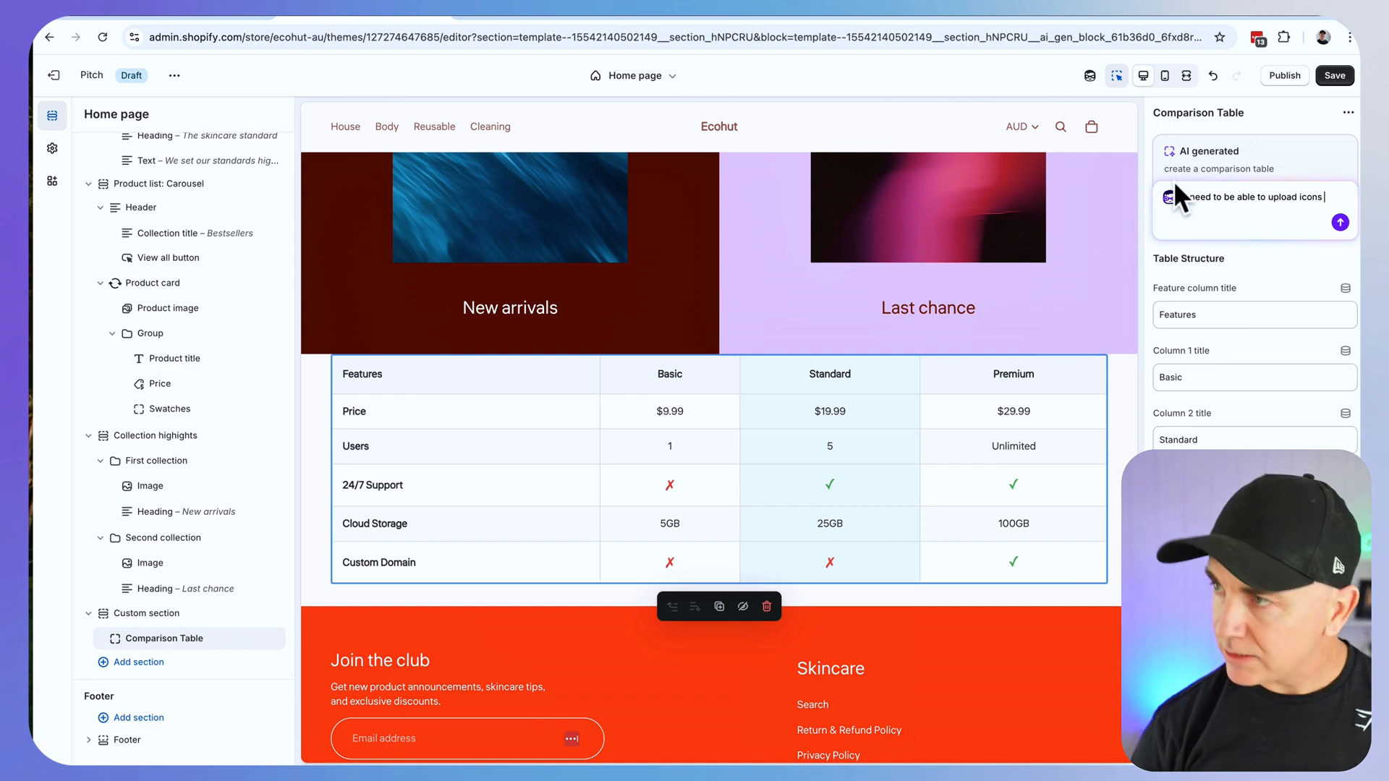
{"action": "type", "text": "for"}
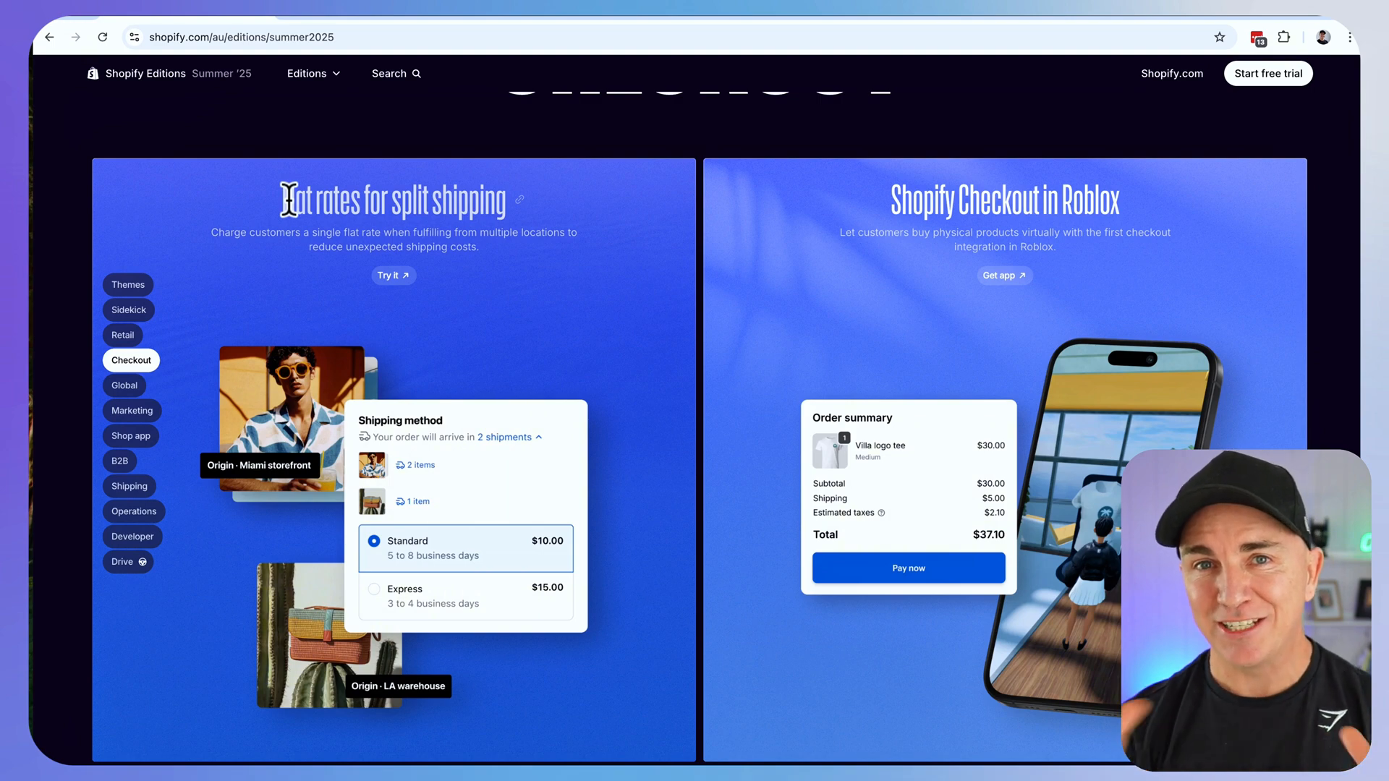
Show the Operations announcements and preview the Refund to store credit demo's refund method choices twice
{"action": "left_click", "coordinate": [133, 511]}
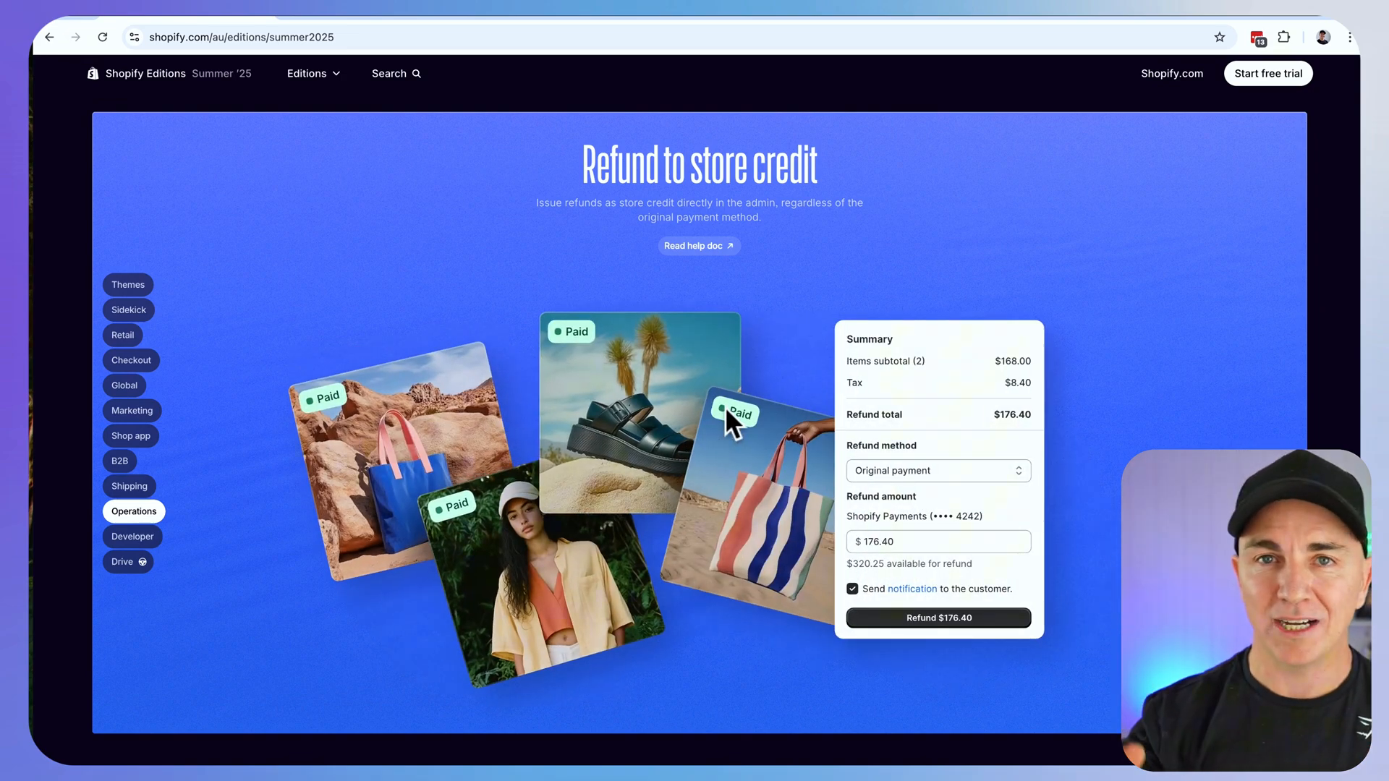
{"action": "left_click", "coordinate": [937, 470]}
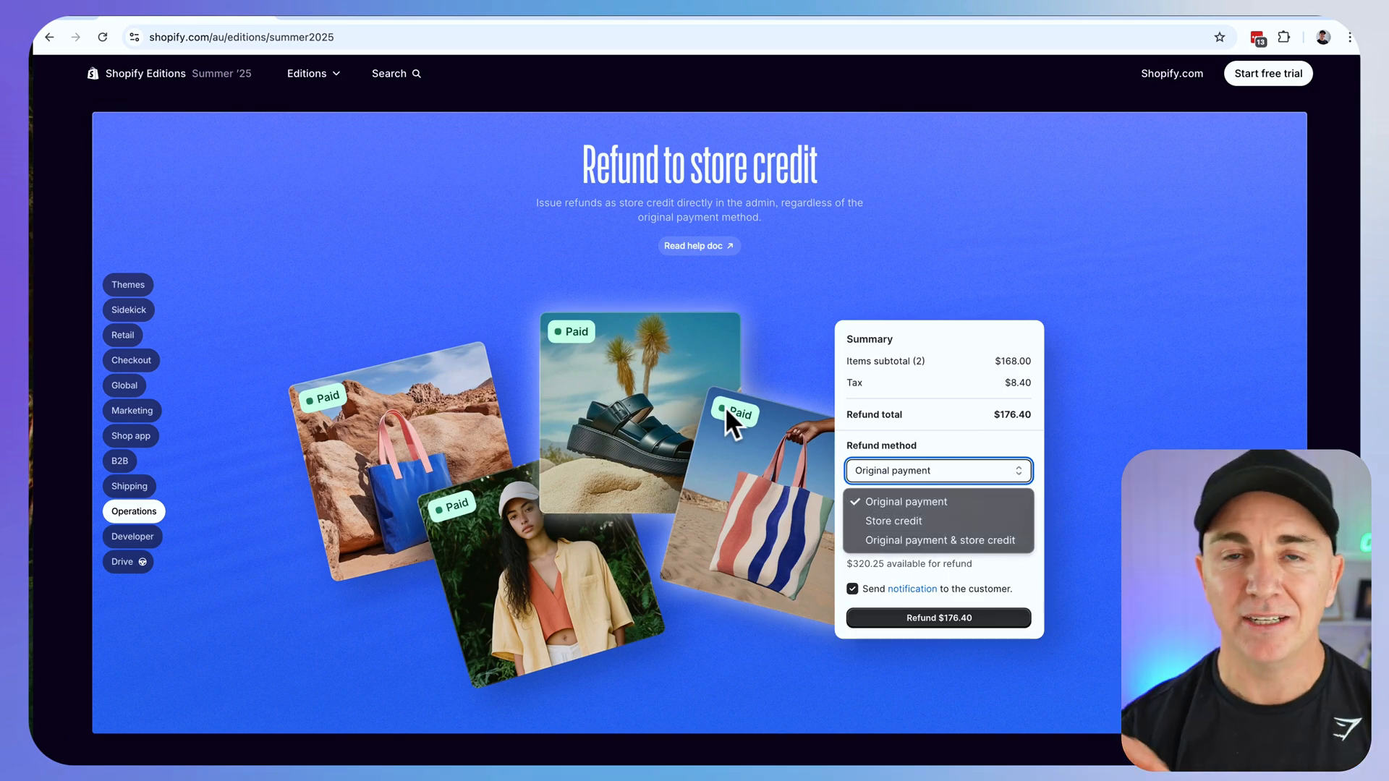
{"action": "left_click", "coordinate": [905, 502]}
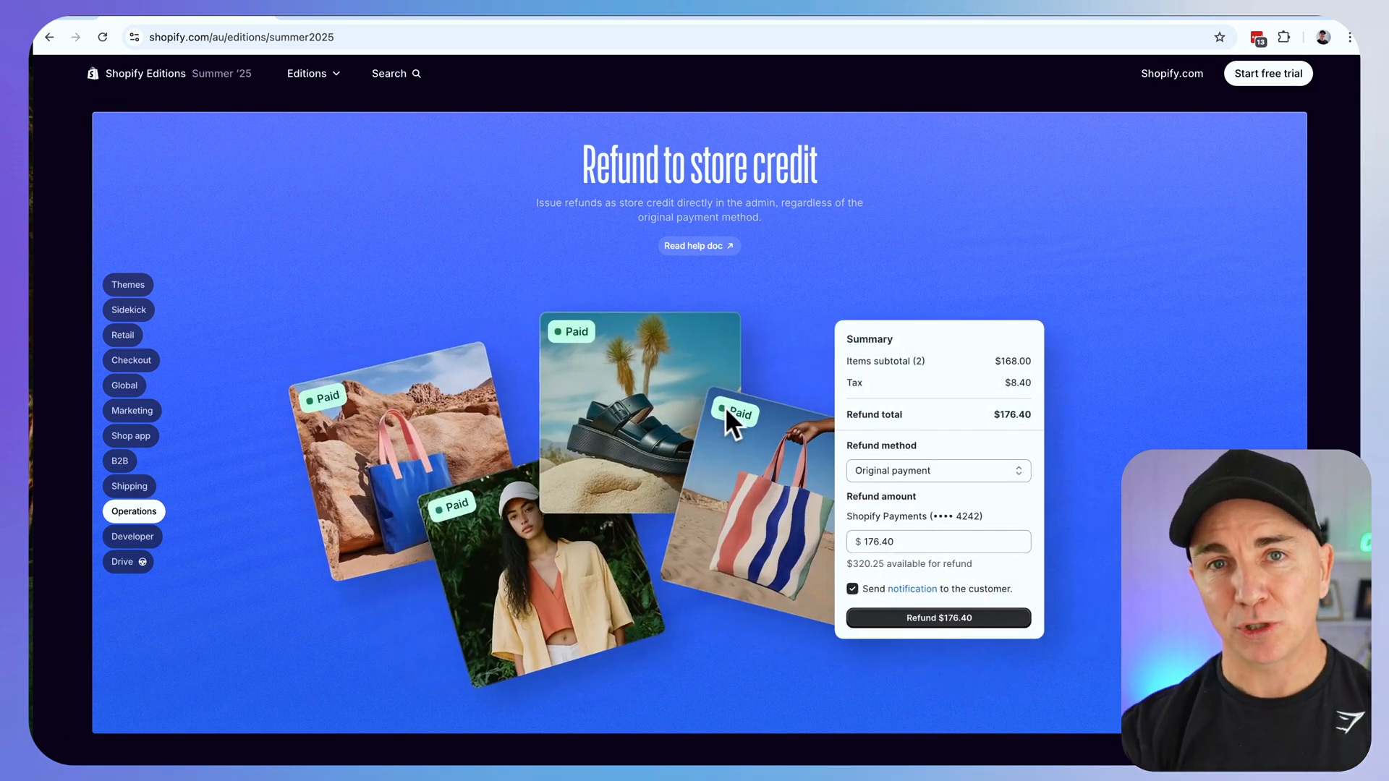
{"action": "left_click", "coordinate": [938, 470]}
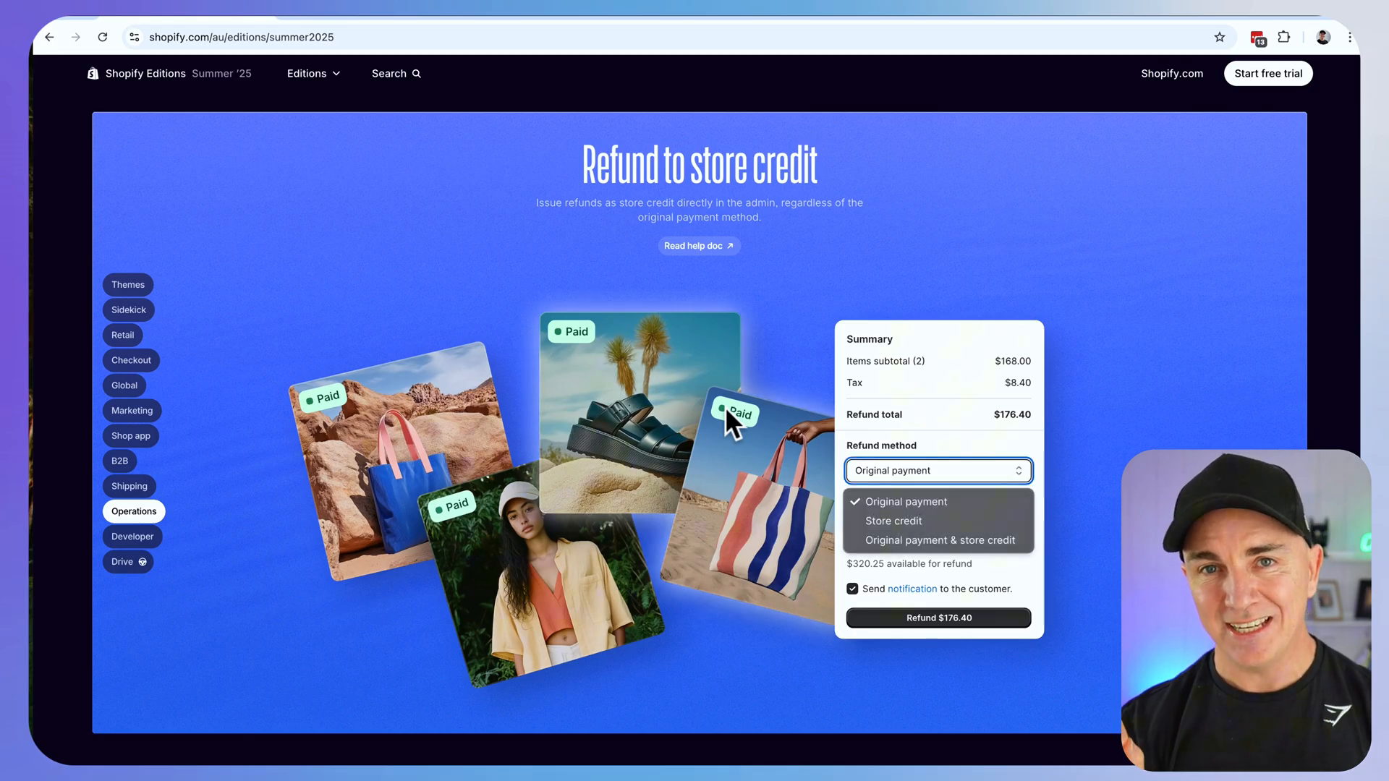
{"action": "left_click", "coordinate": [894, 521]}
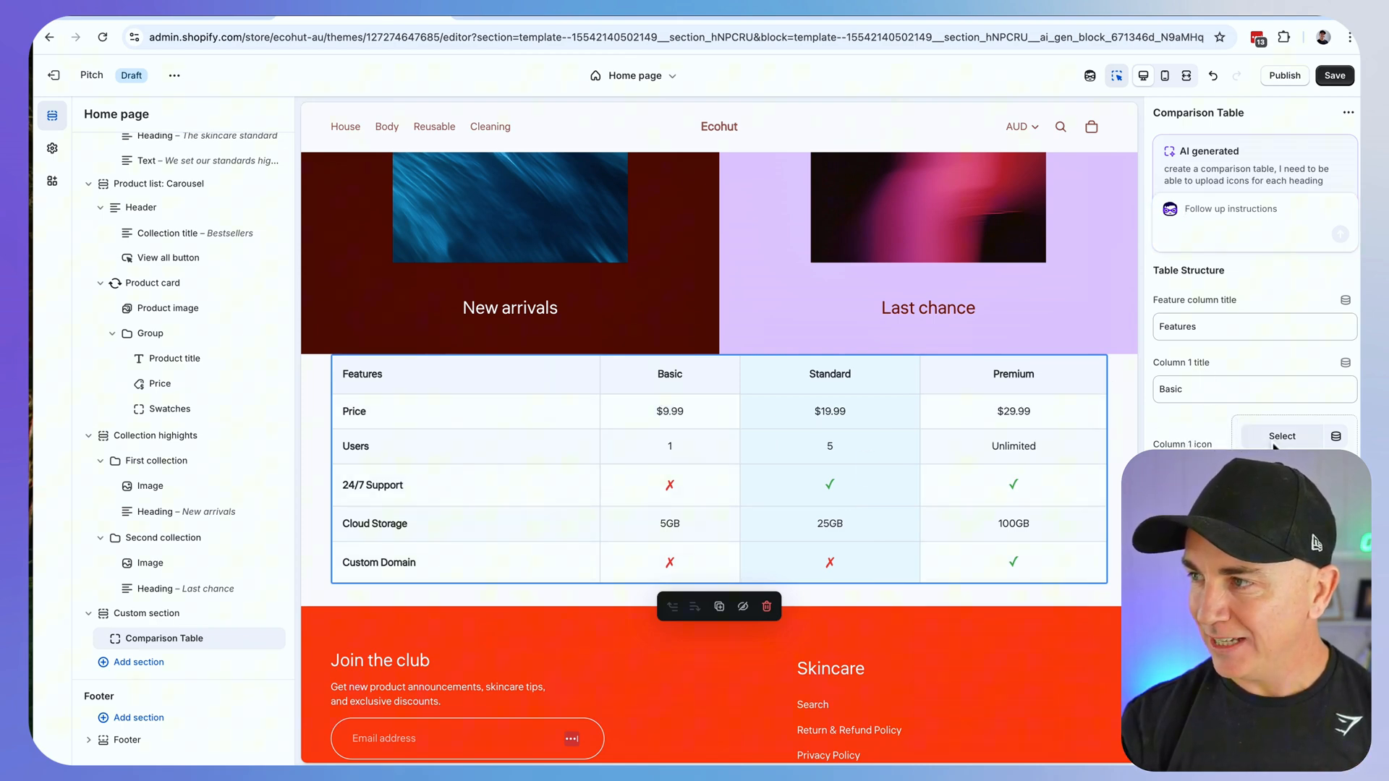
{"action": "left_click", "coordinate": [1280, 435]}
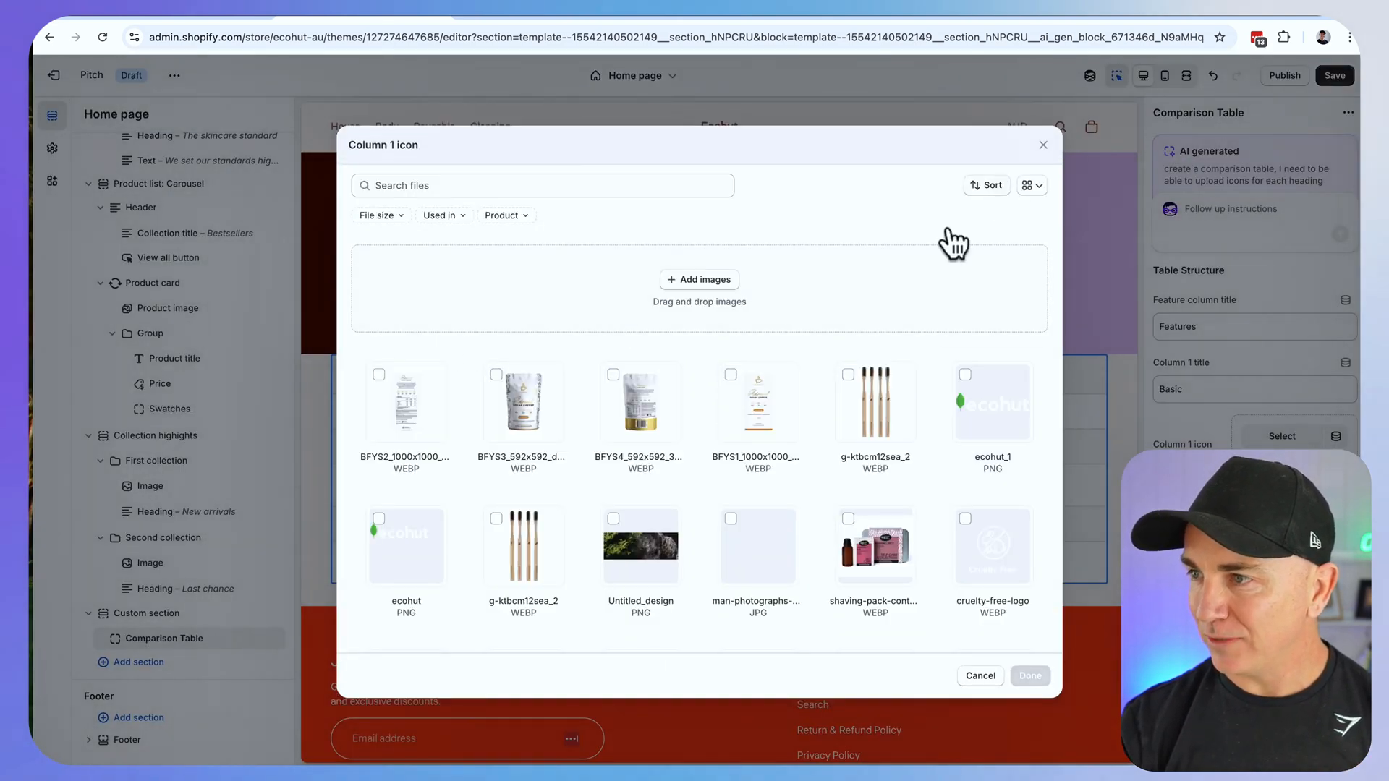
{"action": "left_click", "coordinate": [979, 675]}
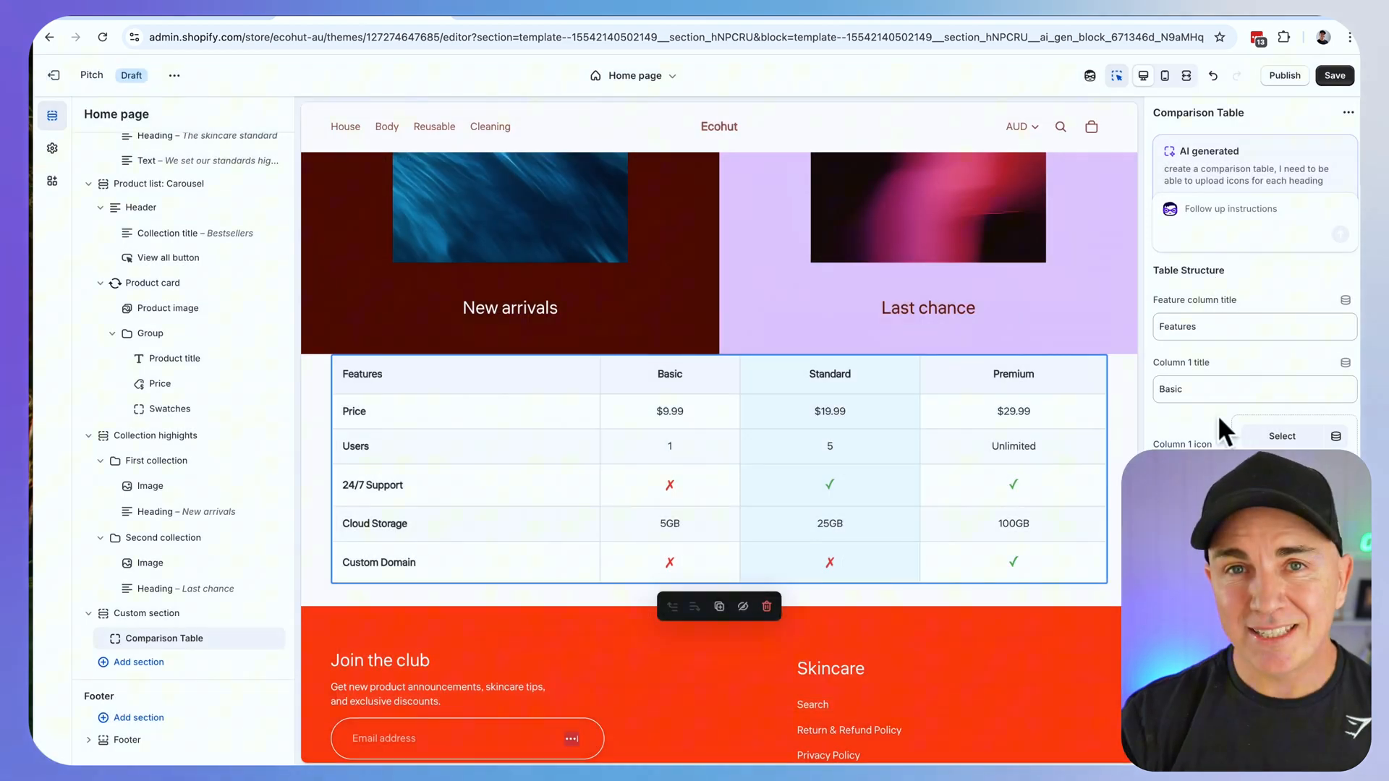